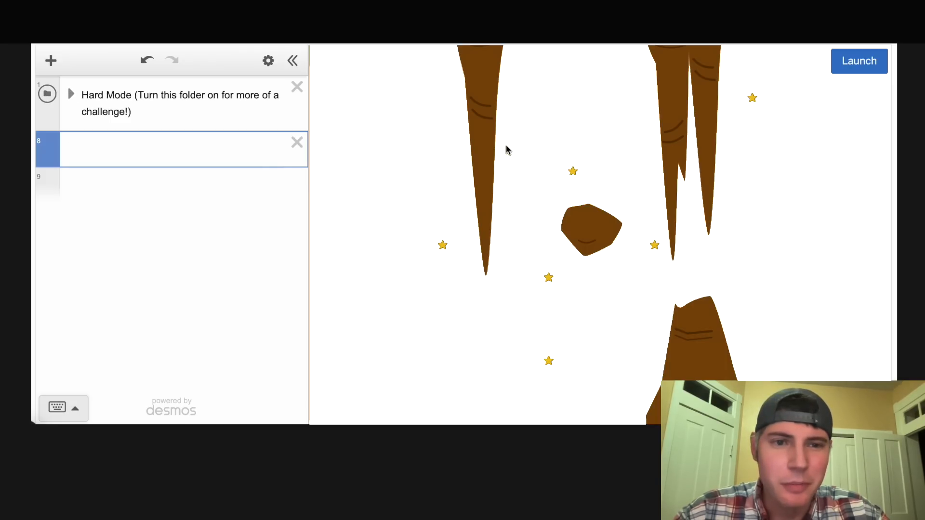
mouse_move(859, 60)
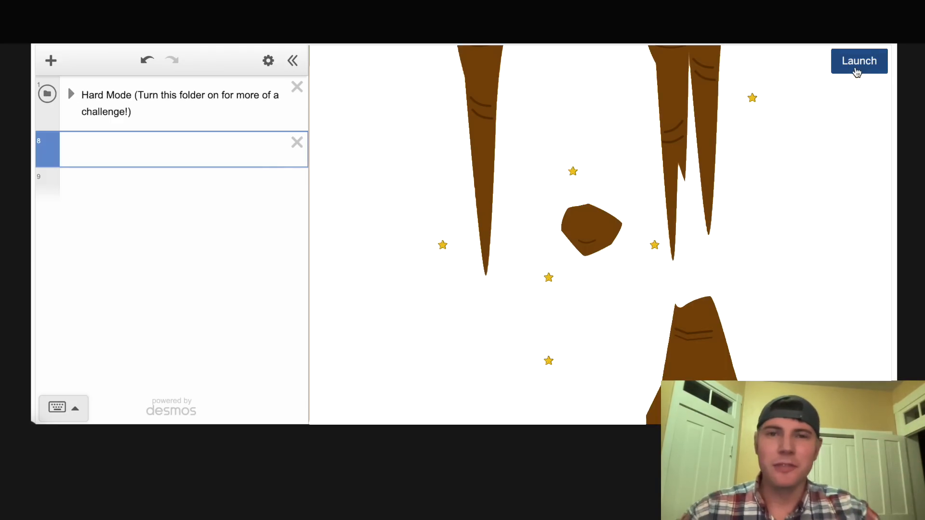
mouse_move(666, 259)
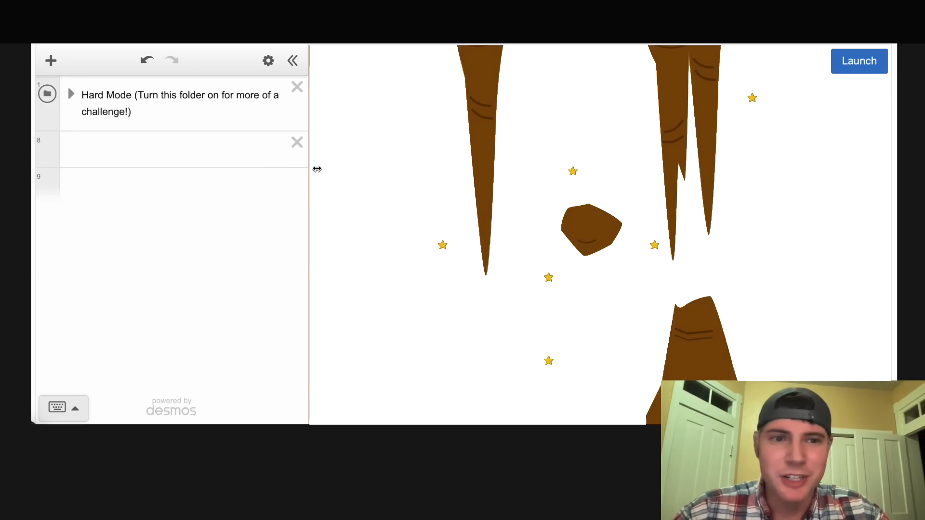
mouse_move(725, 133)
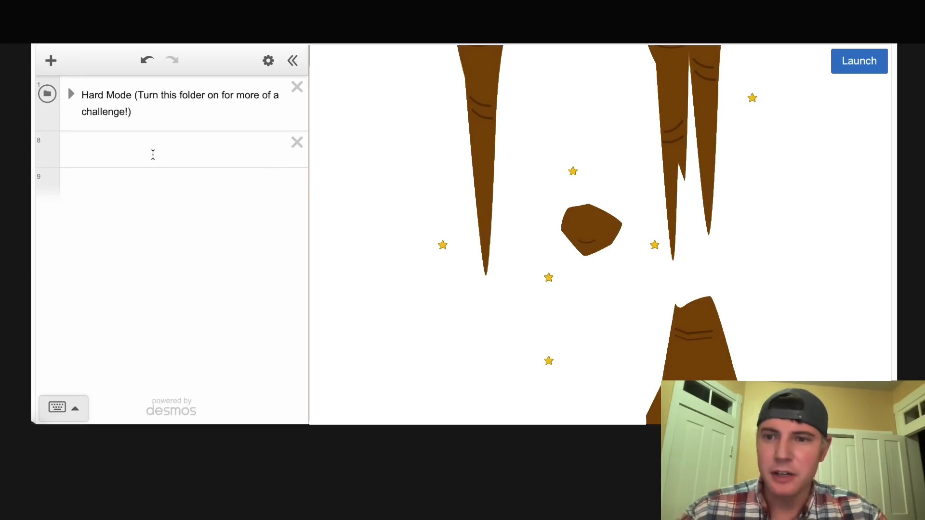
mouse_move(383, 108)
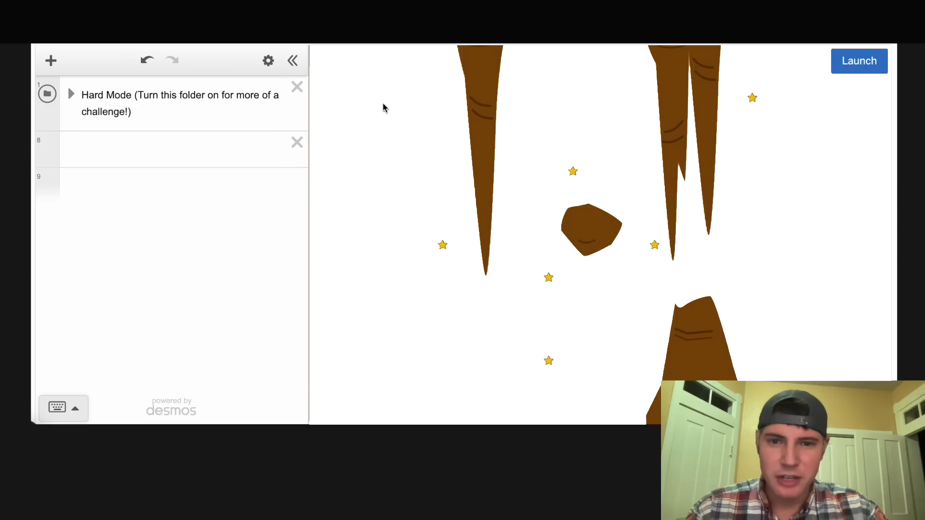
mouse_move(736, 102)
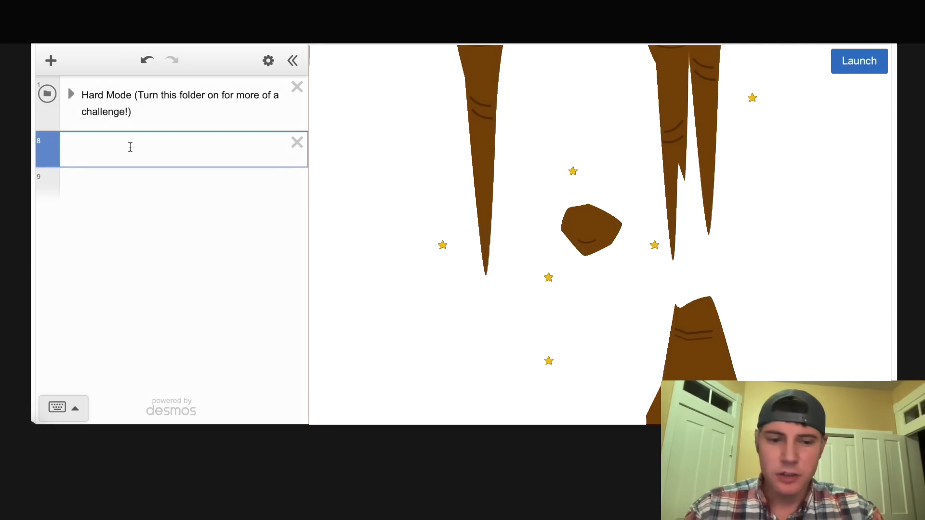
Enter the parabola y=.09(x+1.6)^2−7.7, tuning coefficients so it skims the lowest and outer stars.
type("y=(x)^2-")
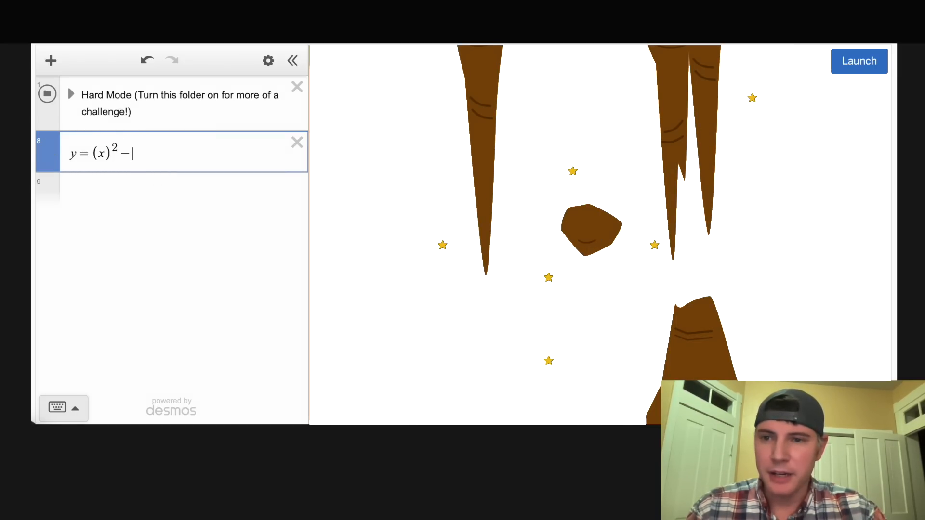
type("6")
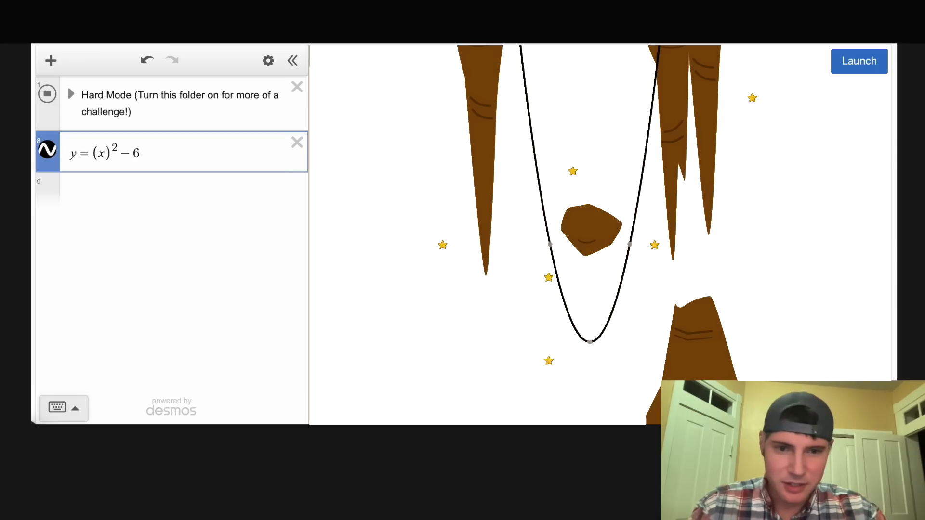
type("8")
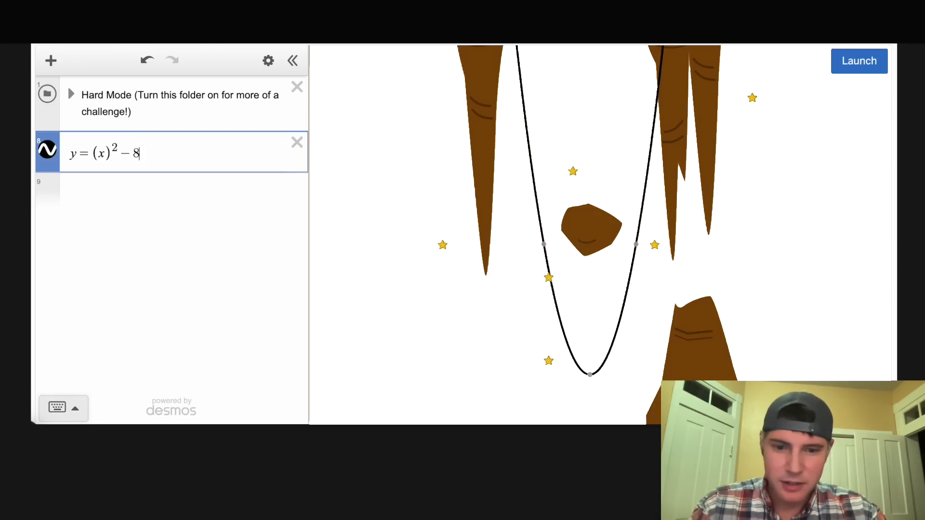
type(".5")
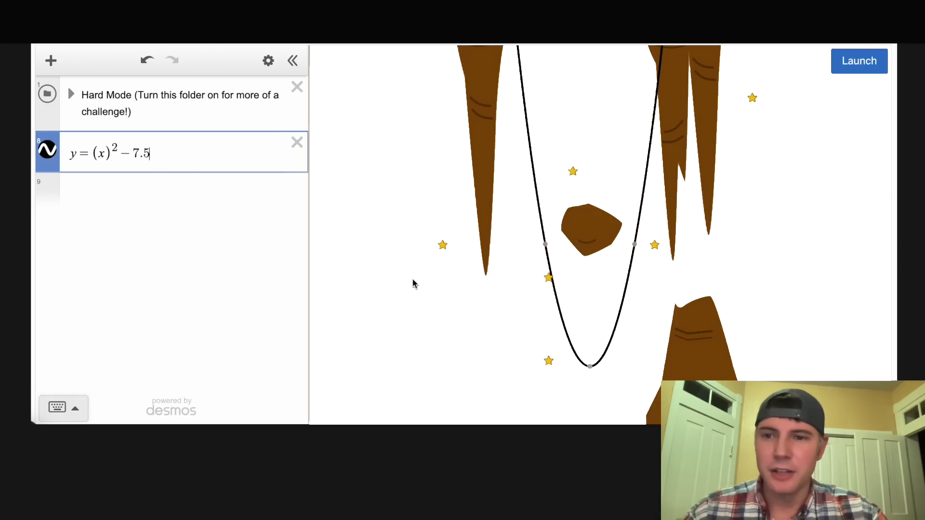
mouse_move(517, 290)
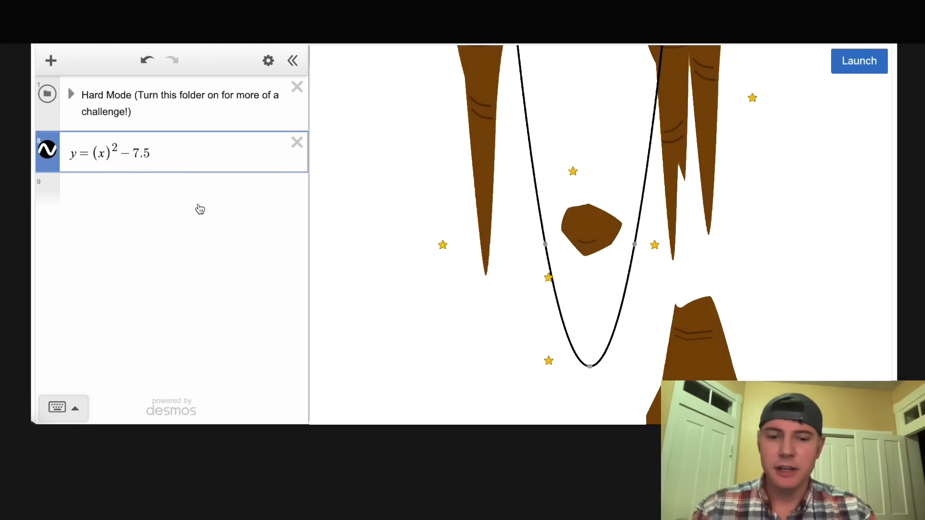
type(".5")
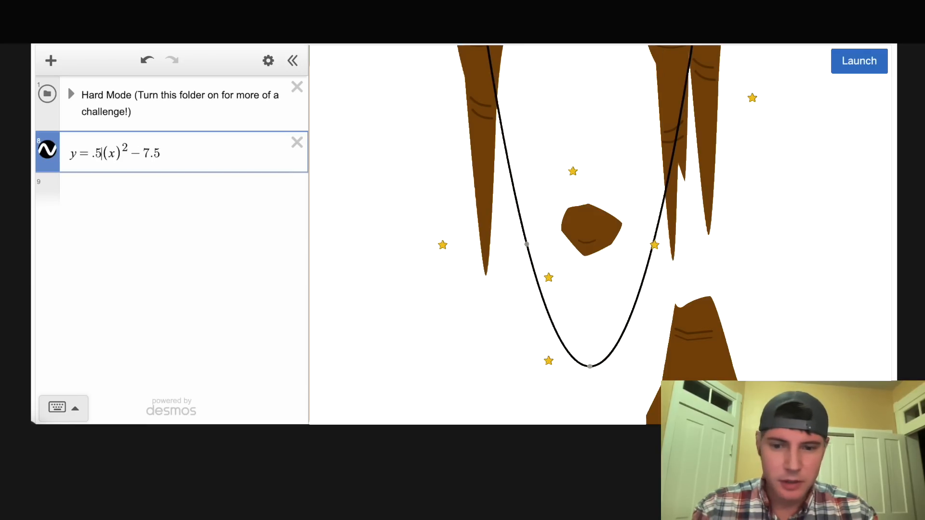
type("1")
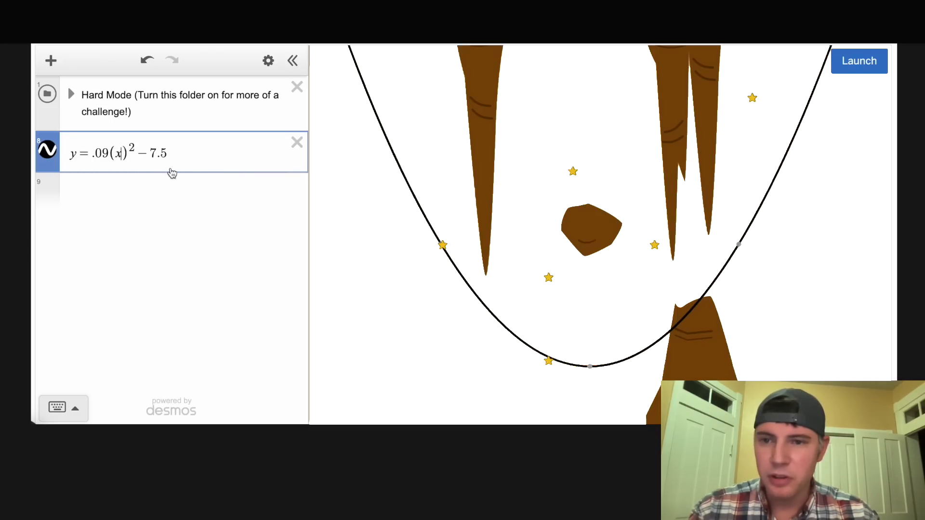
type("+1")
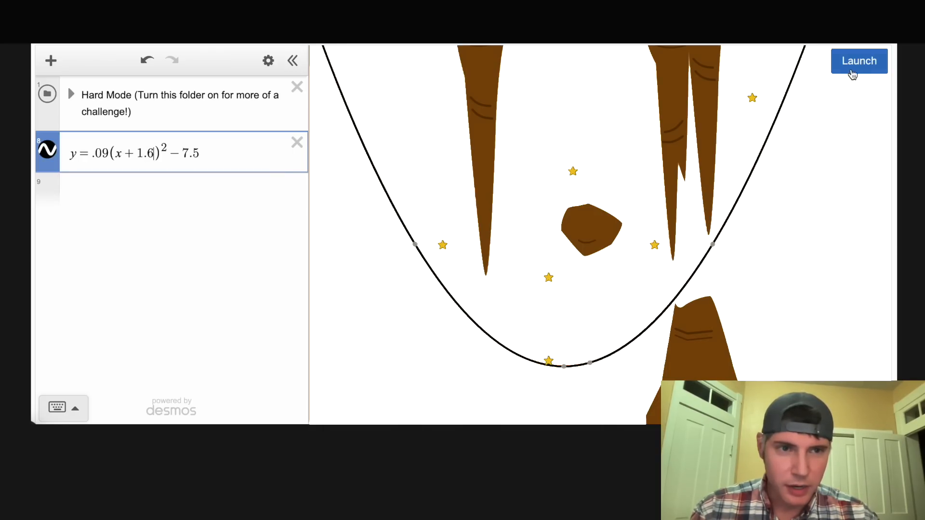
left_click(859, 61)
type("7")
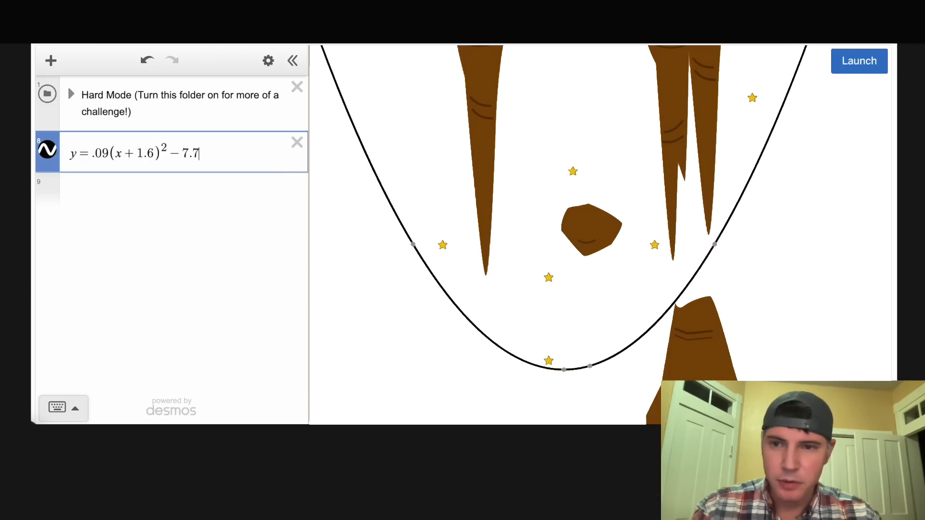
Launch the marbles to test the parabola, then start a second expression x^2+( ) below it.
left_click(859, 61)
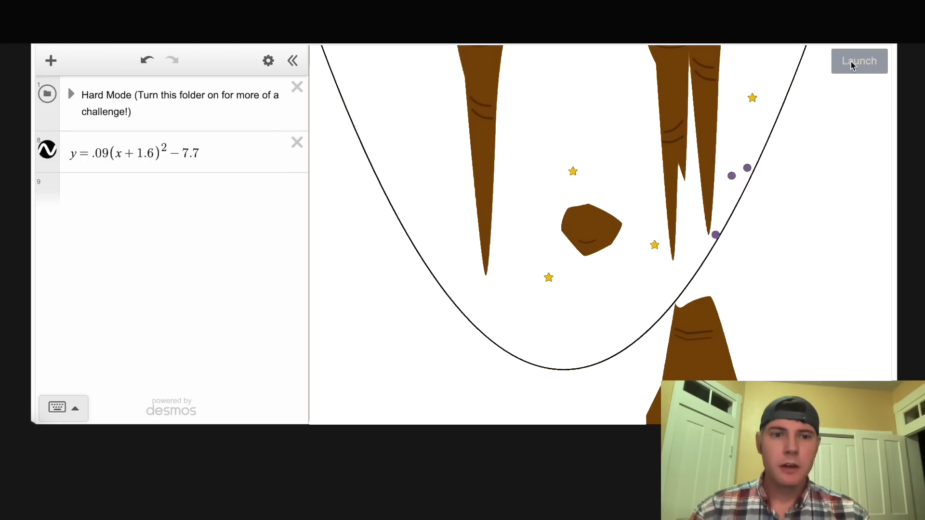
left_click(859, 61)
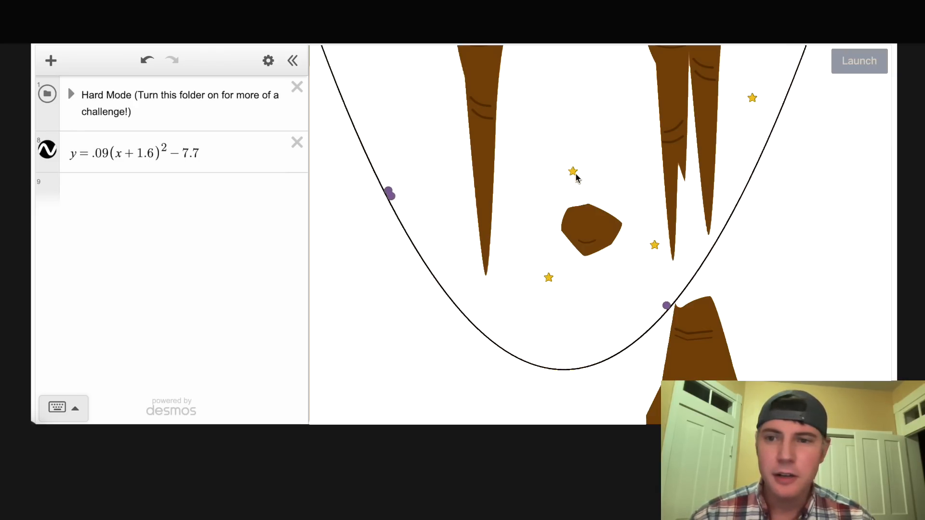
left_click(177, 189)
type("(x)^2+(")
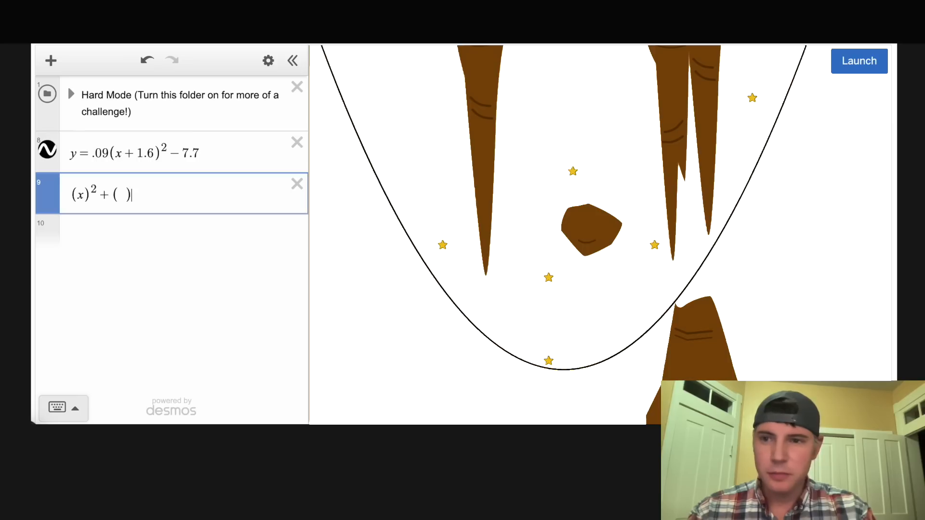
Complete the circle arc (x−10.3)^2+(y−8.5)^2=2 restricted to y>8.5 over the top-right star.
type("y^2")
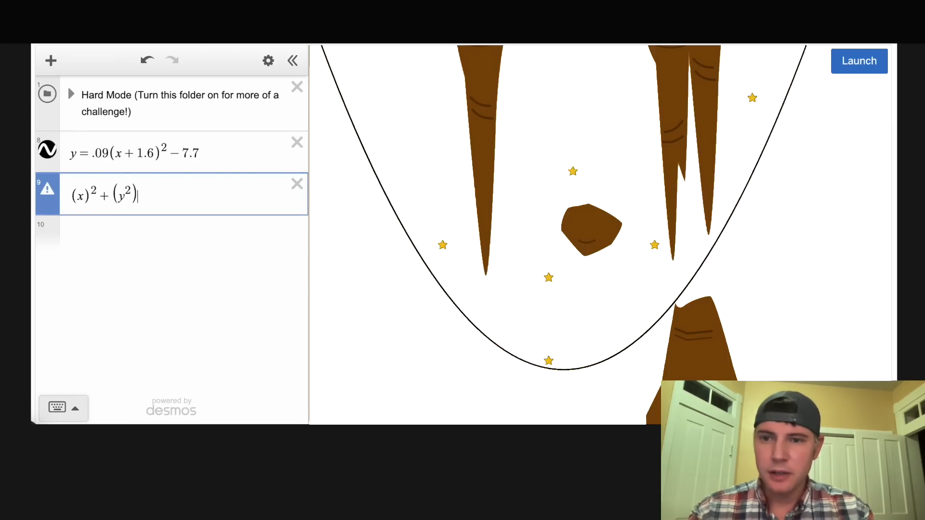
type("= 2")
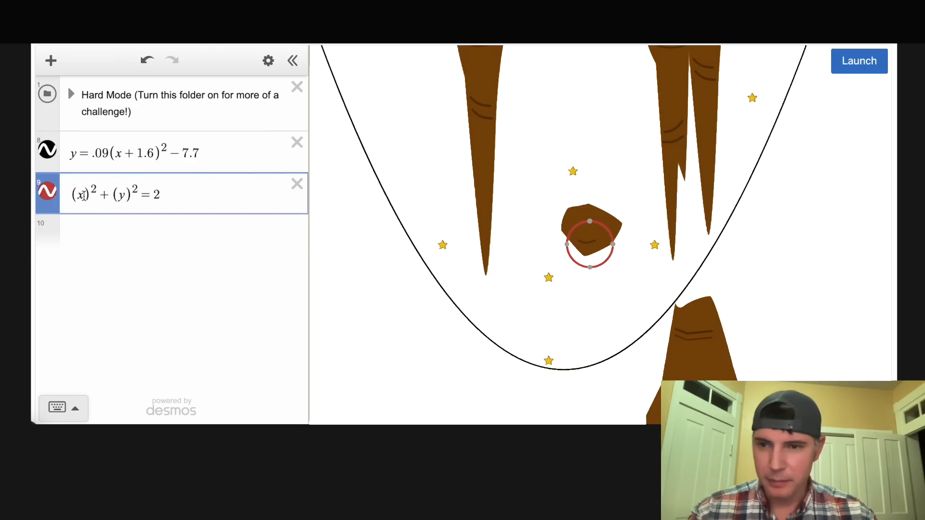
type("-")
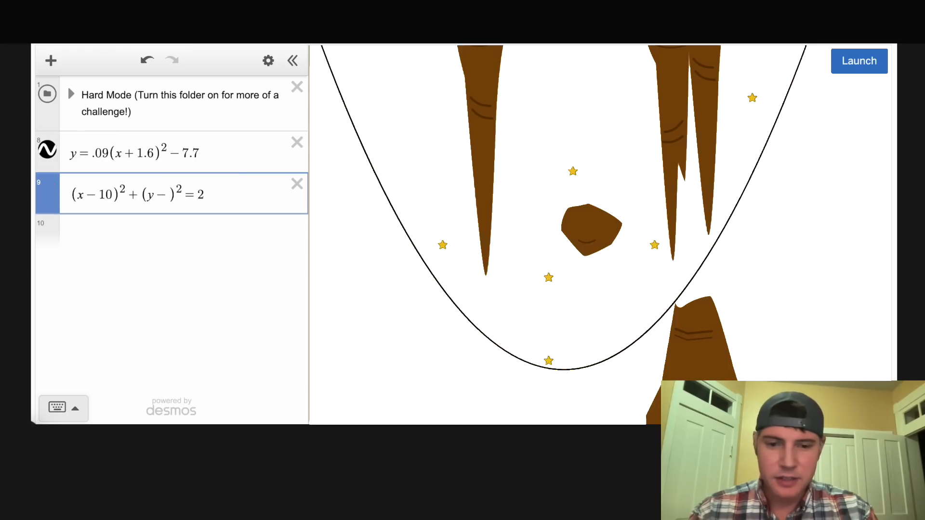
type("8.5")
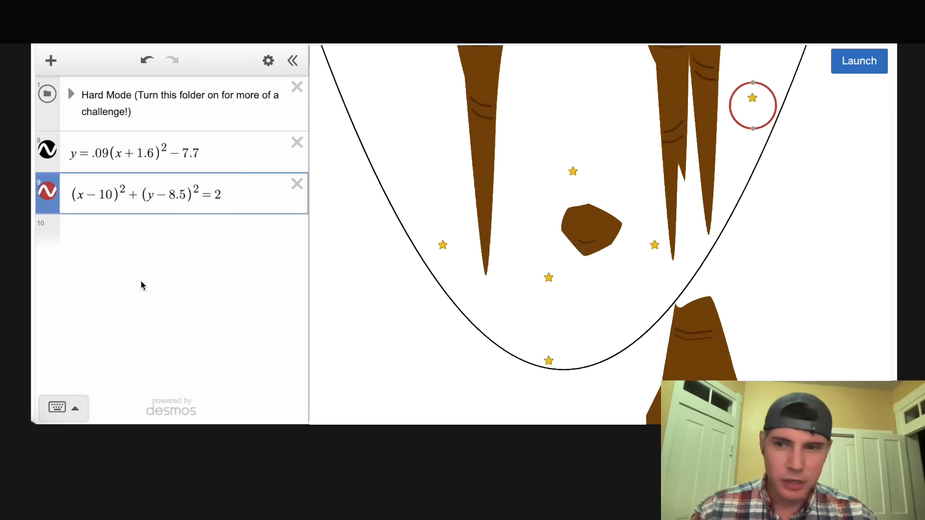
mouse_move(356, 252)
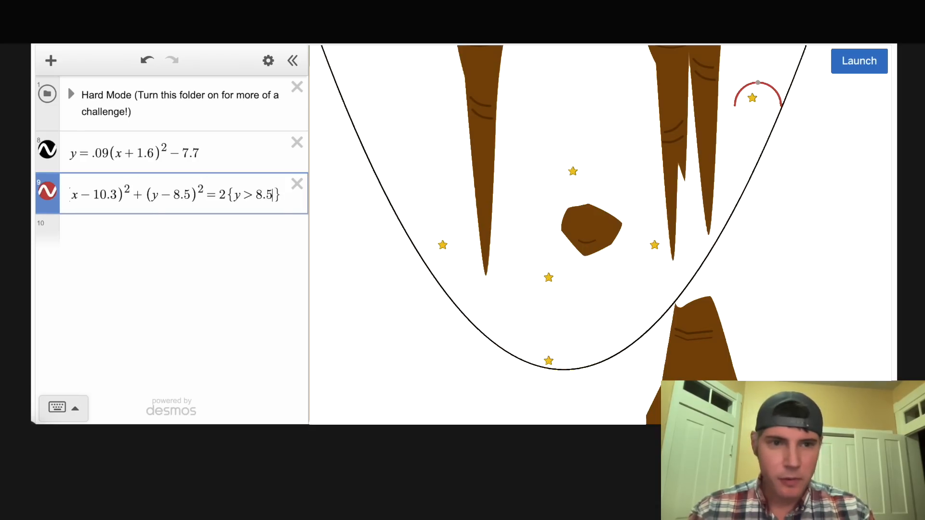
Start a blank expression line 10 beneath the circle arc.
left_click(859, 61)
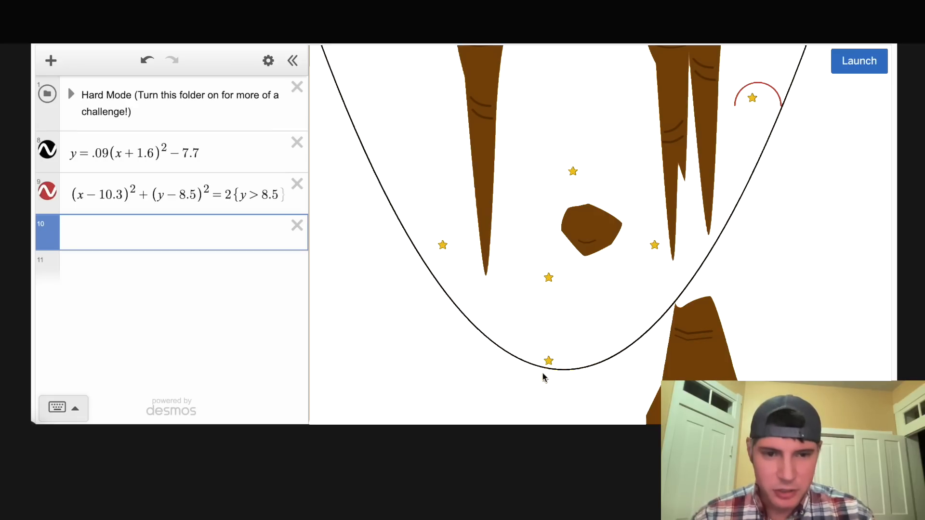
mouse_move(679, 289)
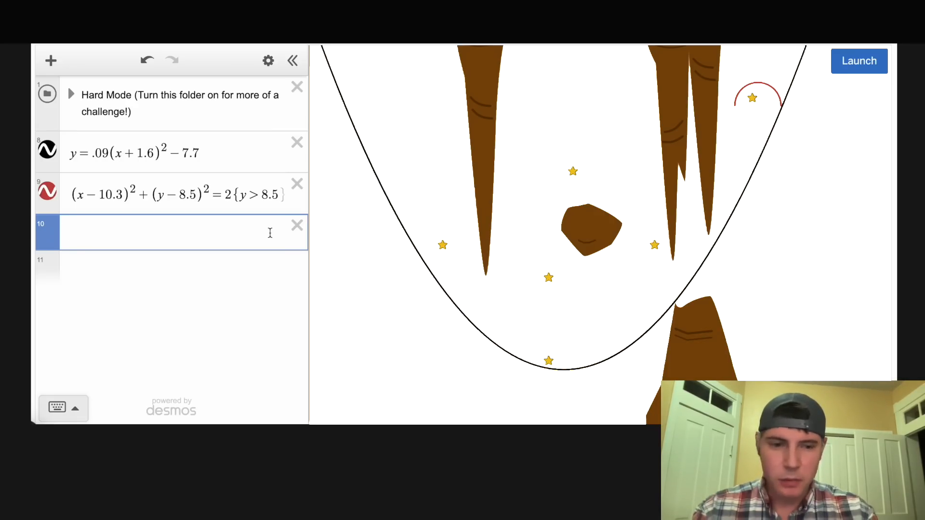
Enter the ramp y=x−8.5 restricted to y<−2.5, launching marbles to test it.
type("y=x-")
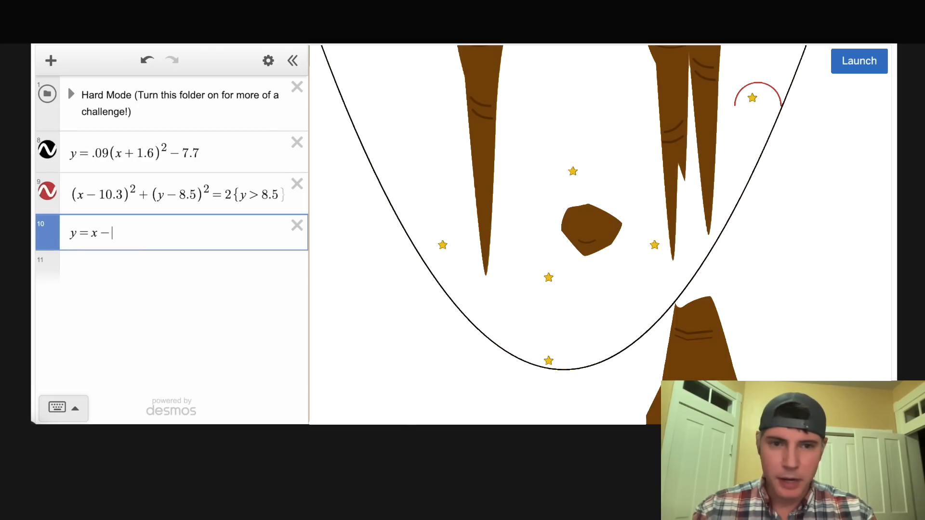
type("8")
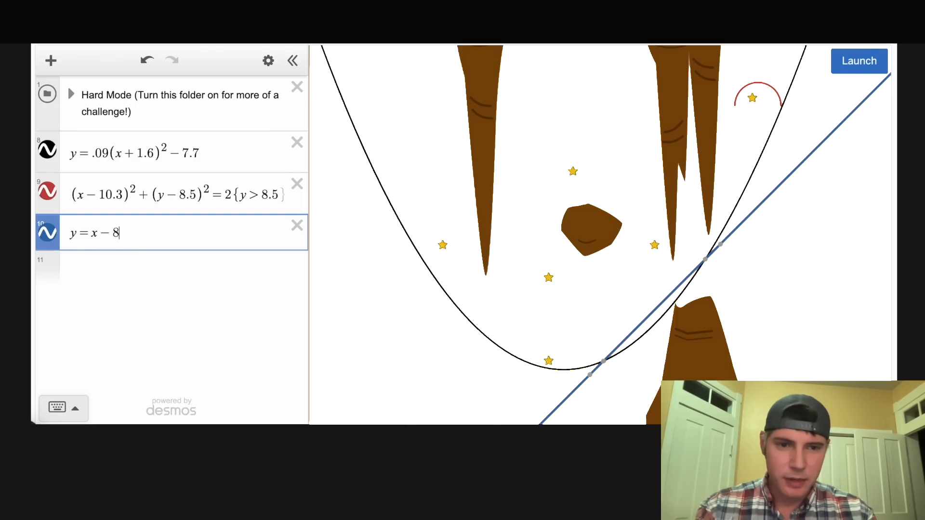
type(".5")
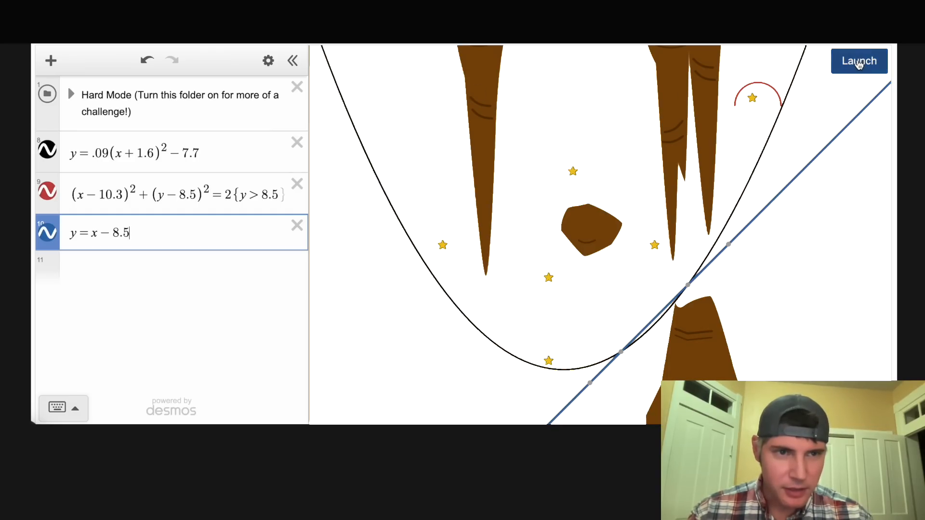
left_click(858, 61)
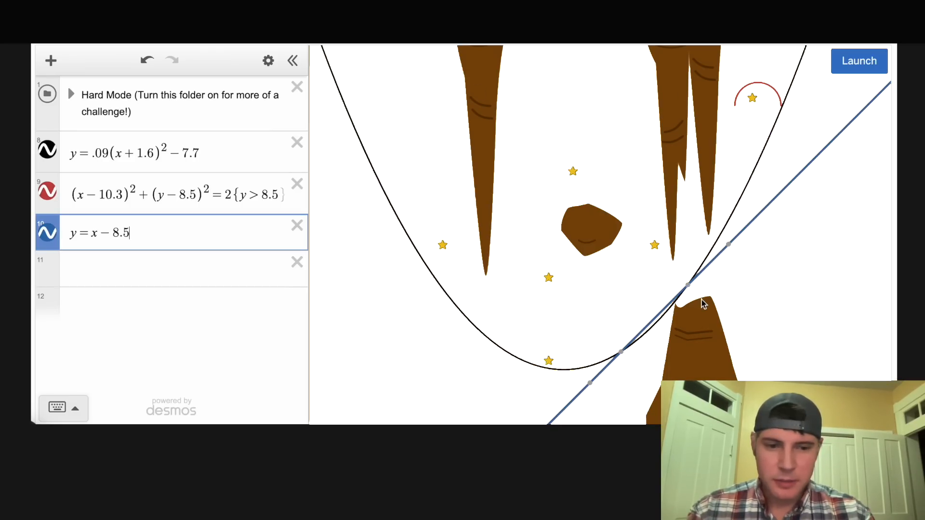
type("{")
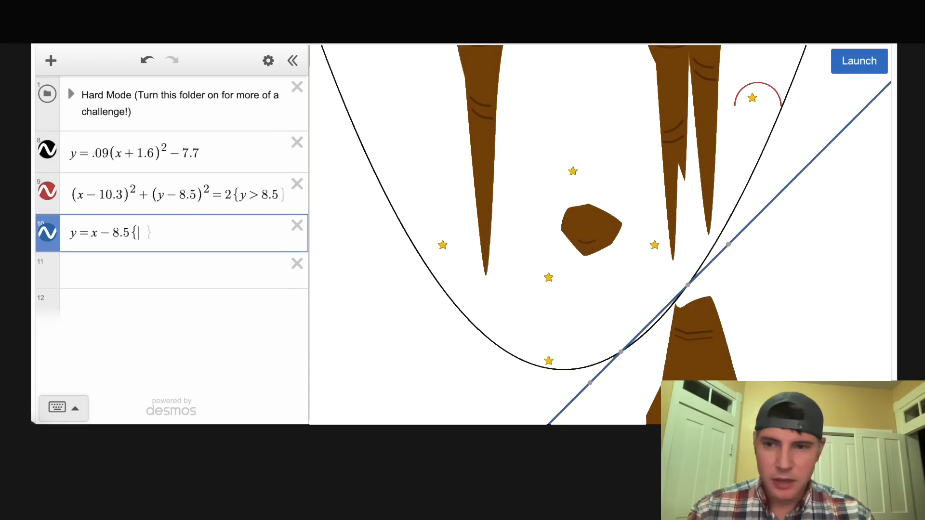
type("y<0")
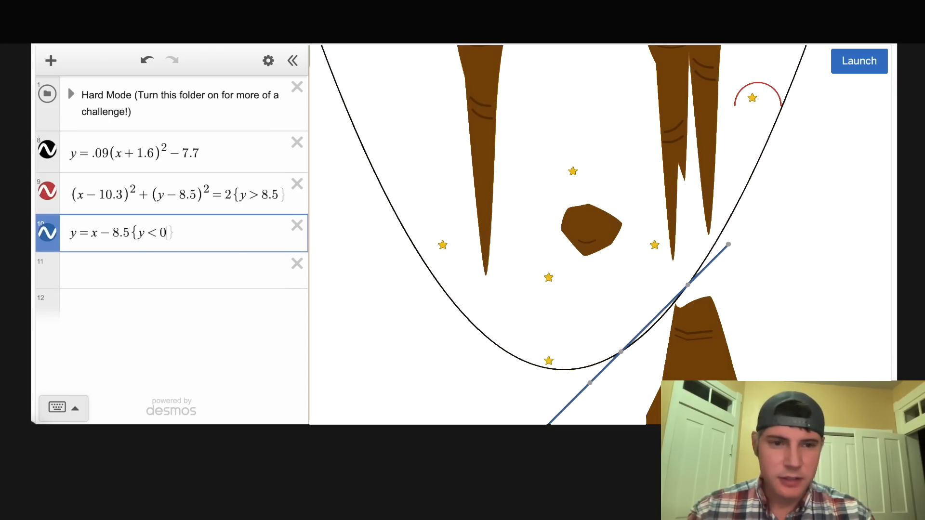
type("-")
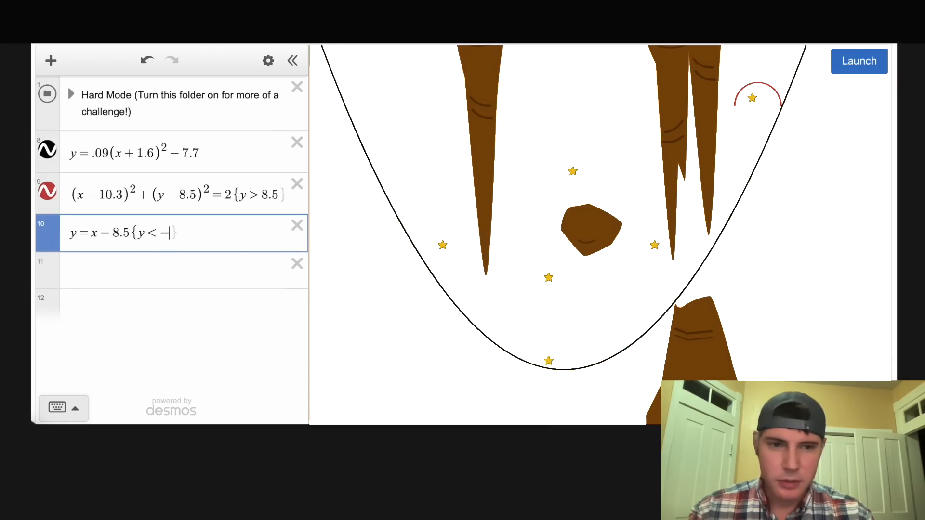
type("2.5")
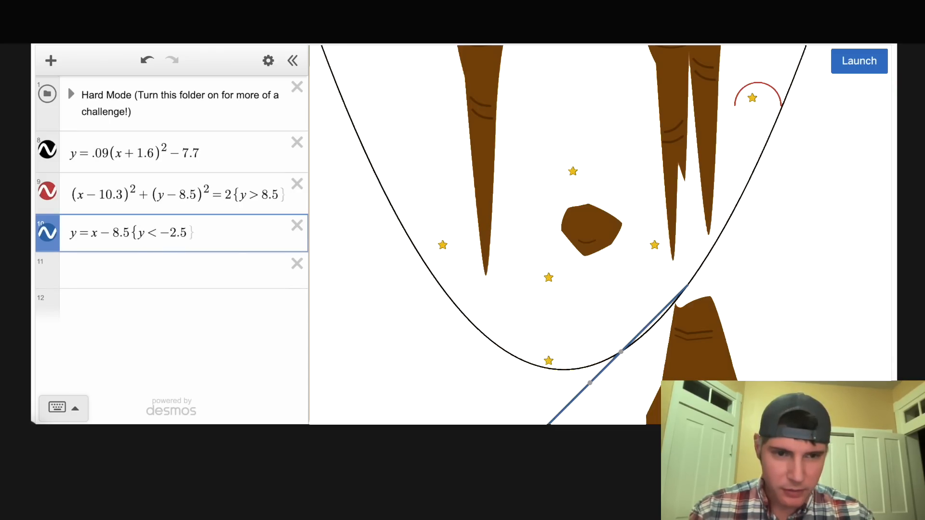
Adjust the ramp slope to 1.05 and relaunch the marbles to check the crossing.
left_click(858, 61)
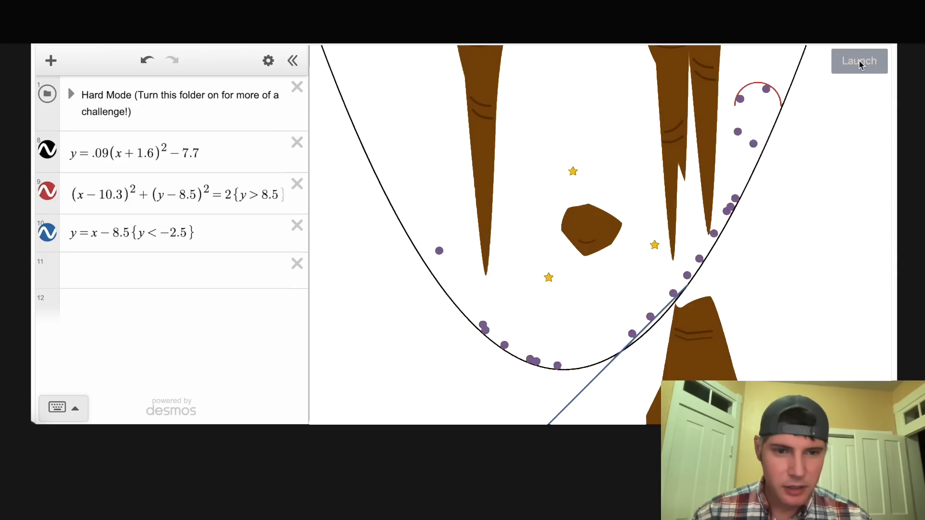
left_click(859, 61)
type("4")
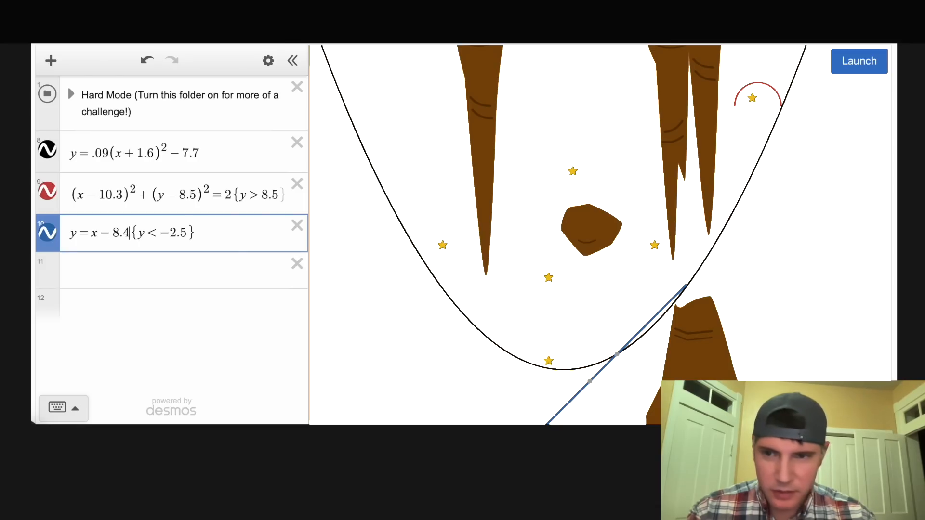
type("1")
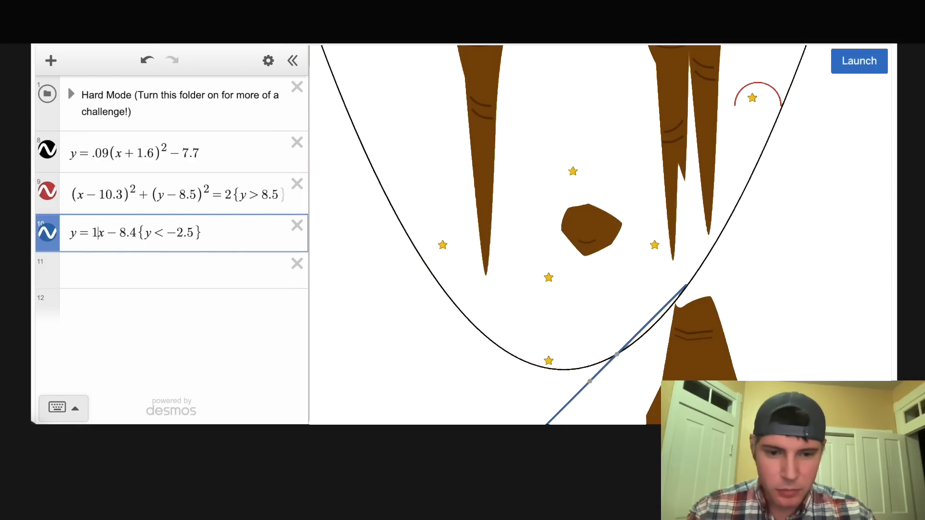
type(".05")
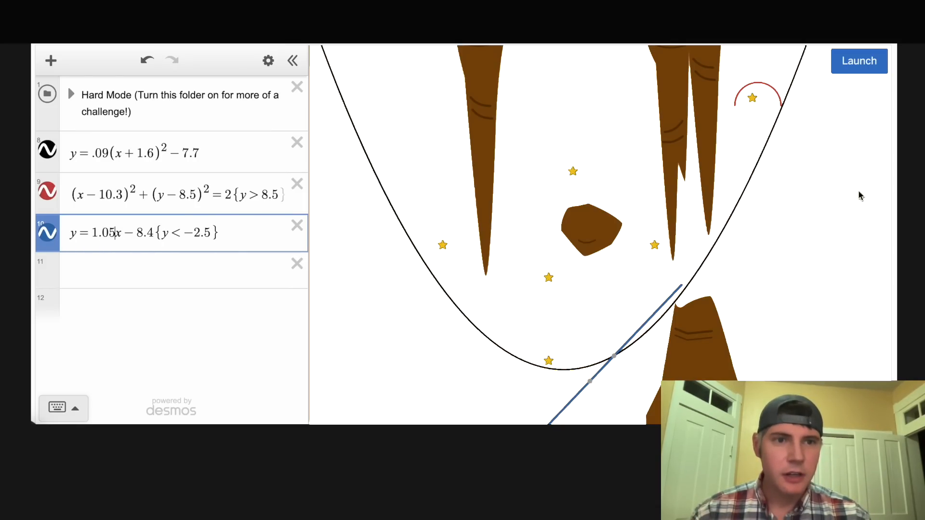
left_click(859, 61)
type("y = −2.5")
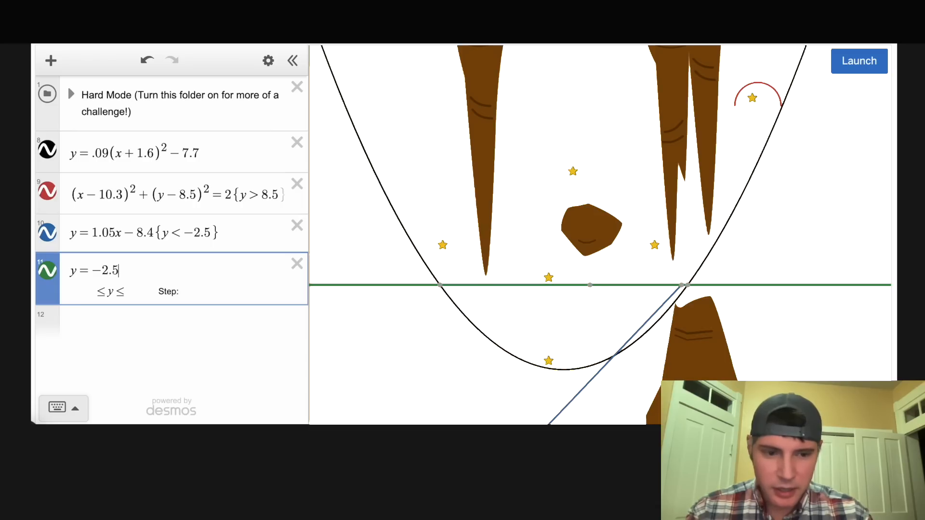
Restrict the horizontal ledge to x>5.6 and launch the marbles to test it.
type("{")
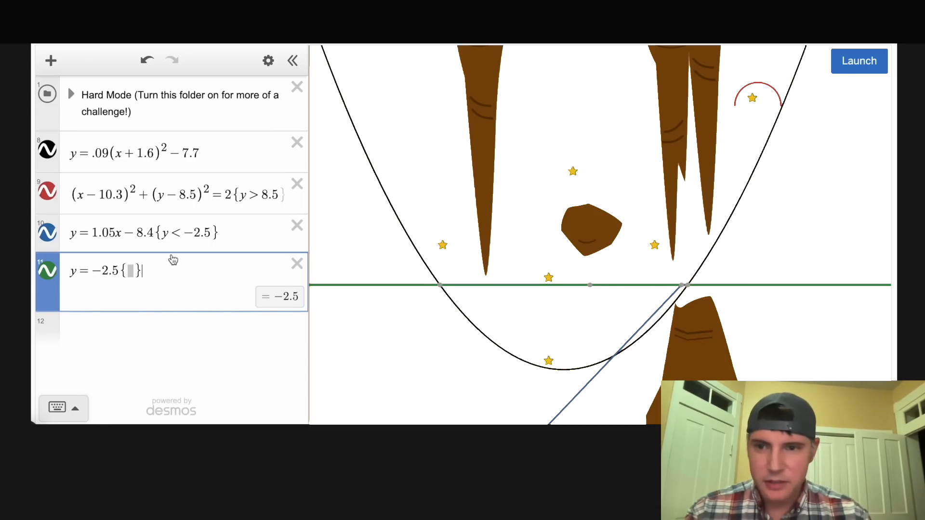
type("x>5.")
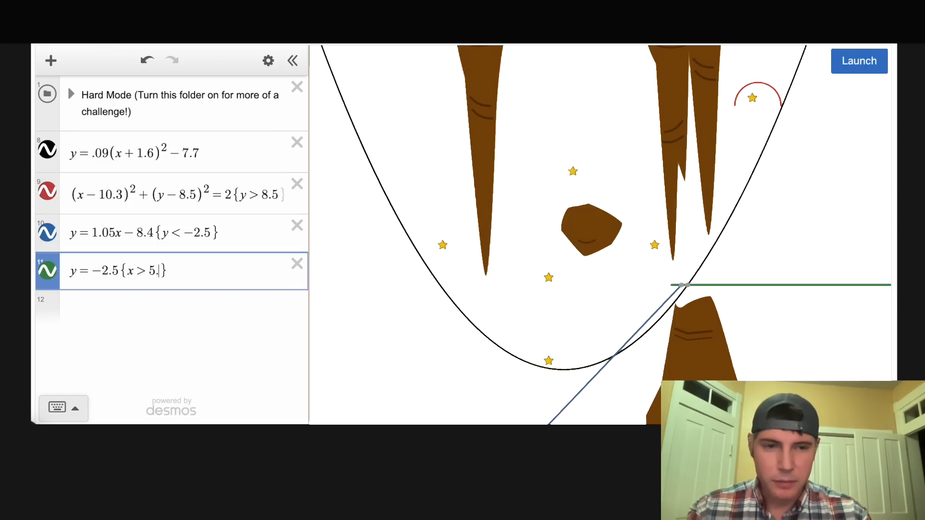
type("6")
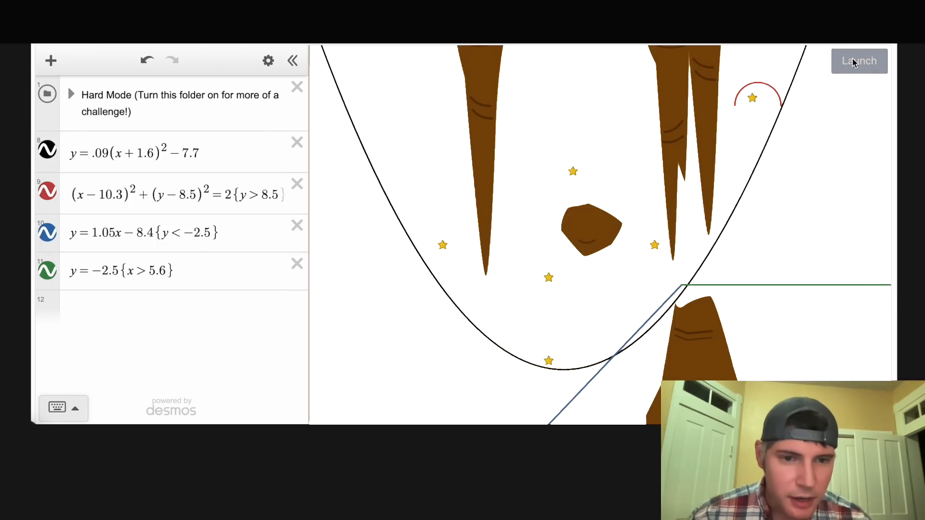
left_click(859, 61)
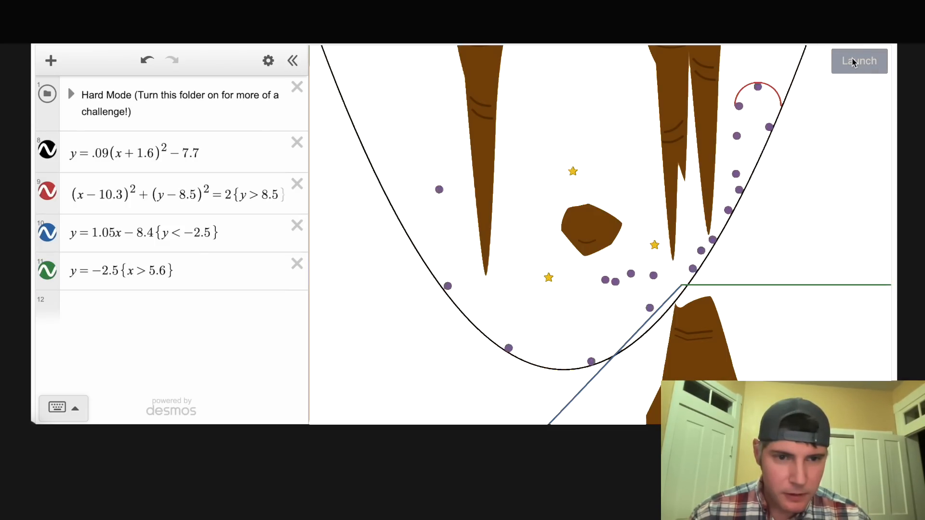
left_click(859, 60)
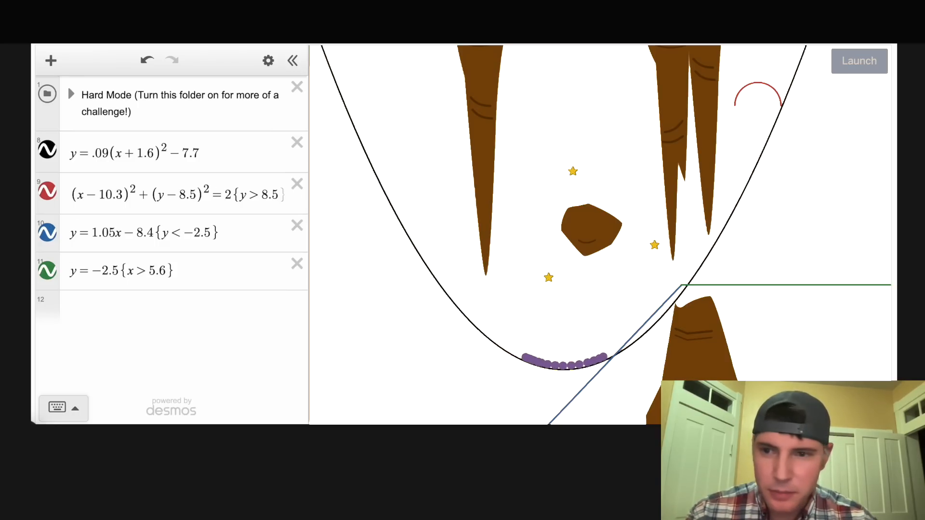
Refine the ledge to y=−2.4 for x>5.7 and relaunch the marbles.
left_click(165, 232)
type("4")
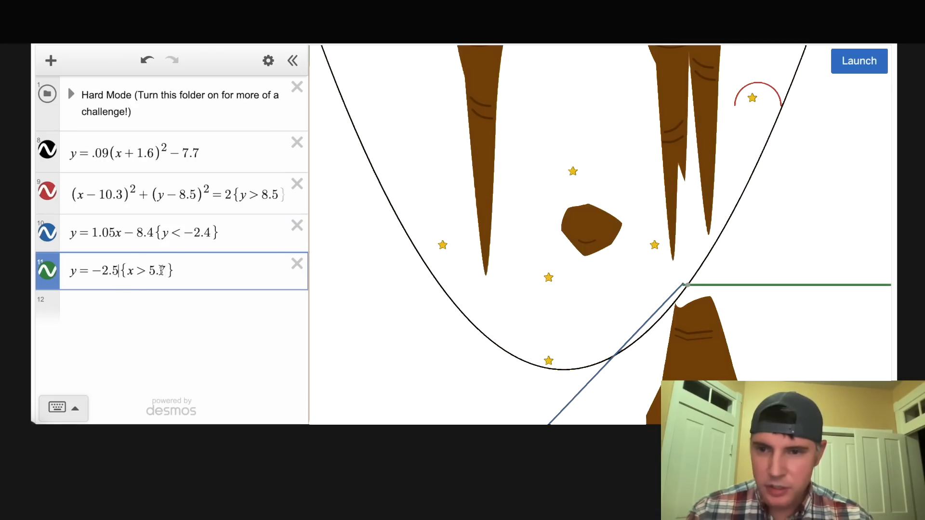
type("-2.4{x>5.7}")
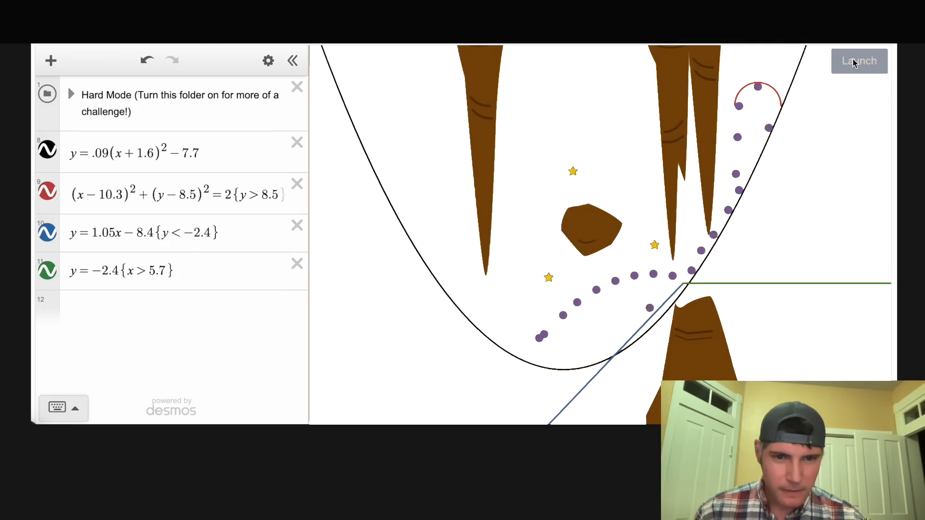
left_click(859, 60)
type("−.3x + 11")
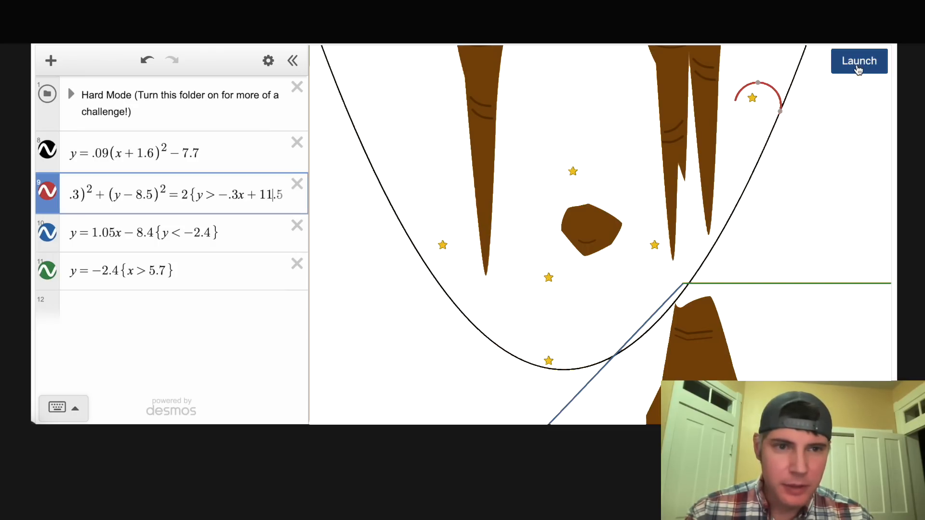
Launch and reset the marbles a few times to test the circle's slanted cutoff y>−.3x+11.5.
left_click(859, 61)
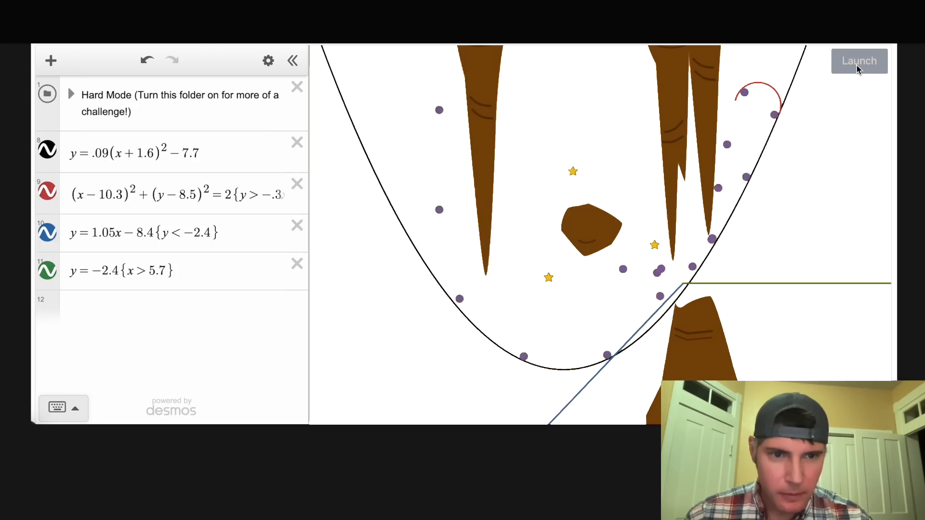
left_click(859, 59)
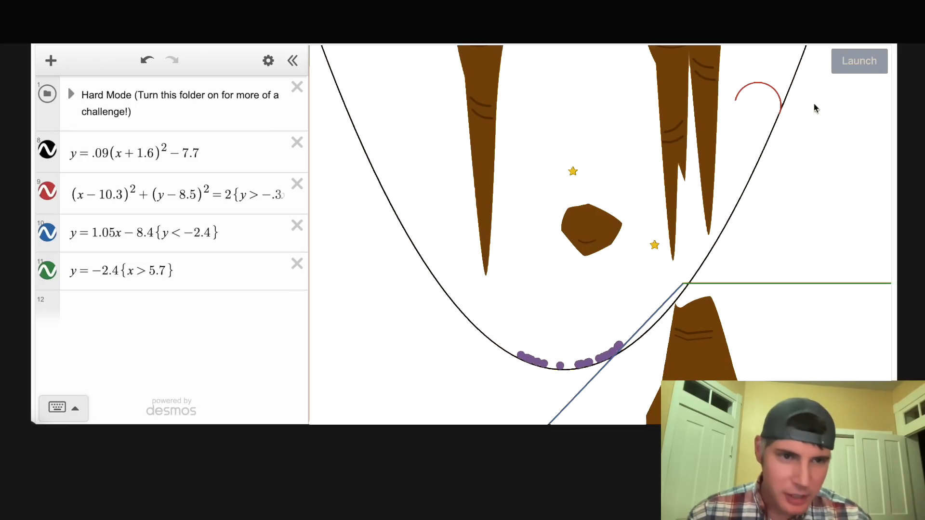
left_click(859, 61)
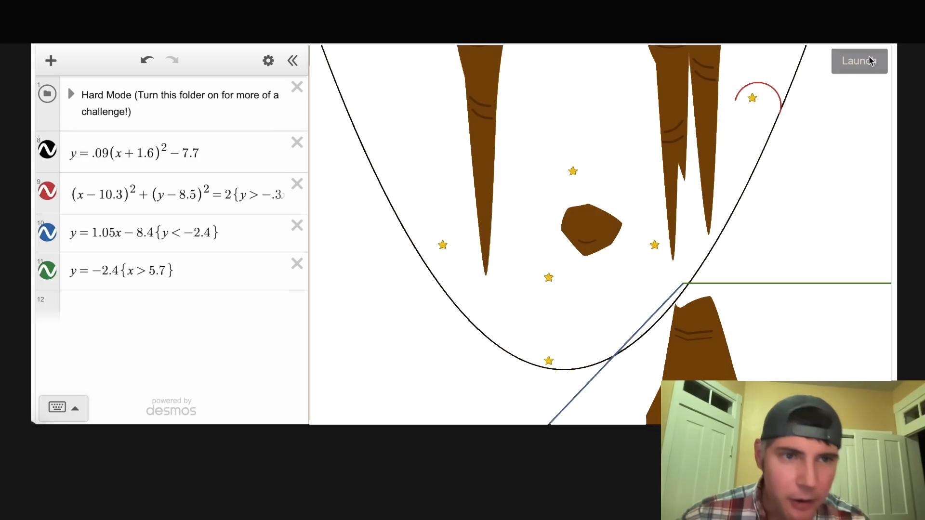
left_click(859, 61)
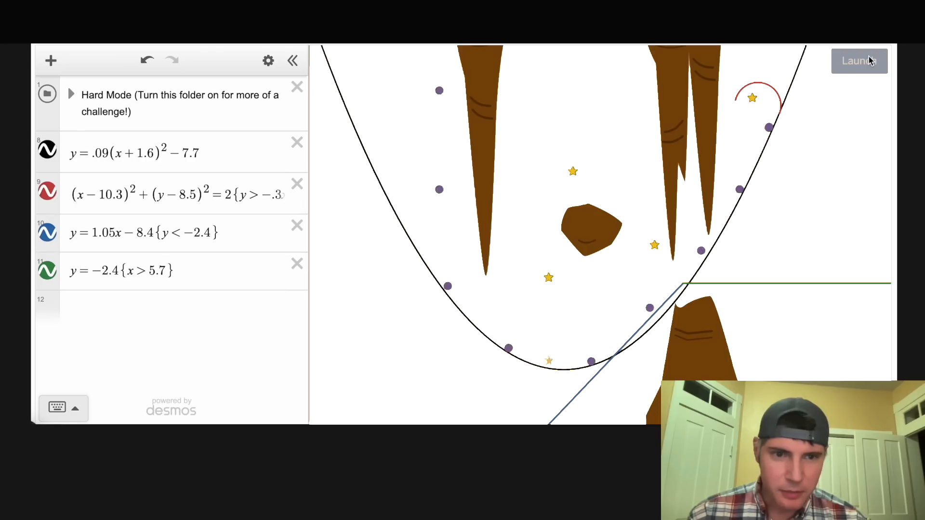
left_click(858, 60)
type("y")
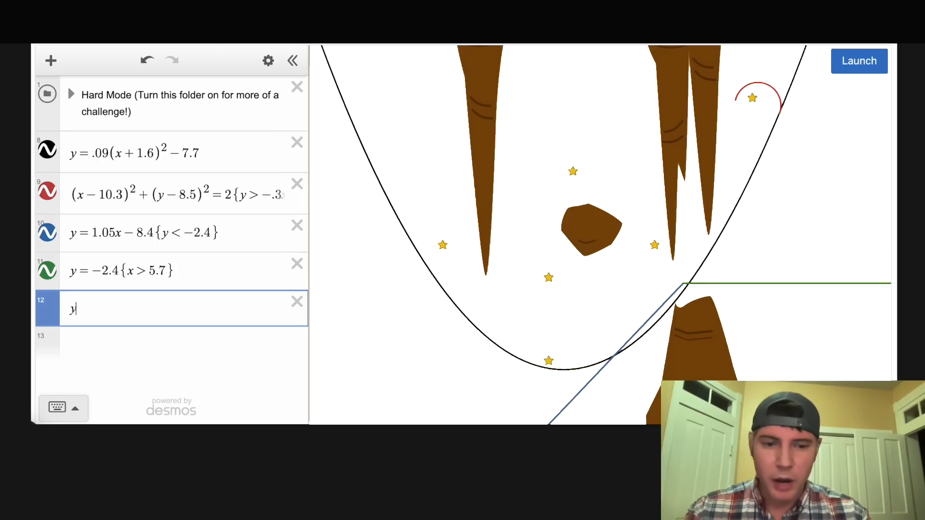
Enter the flat ramp y=−2 for −5<x<3, test-launch the marbles, and start a blank line.
type("=-2{")
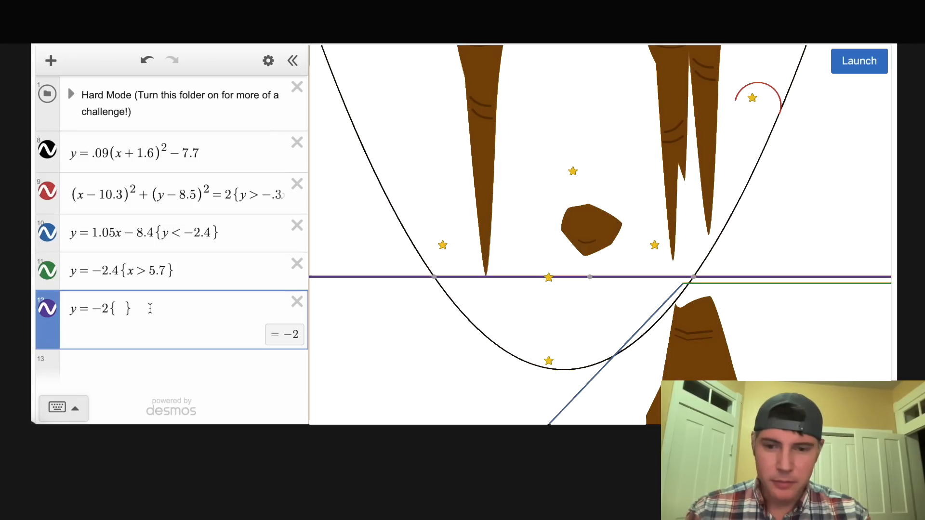
type("-5<x<5")
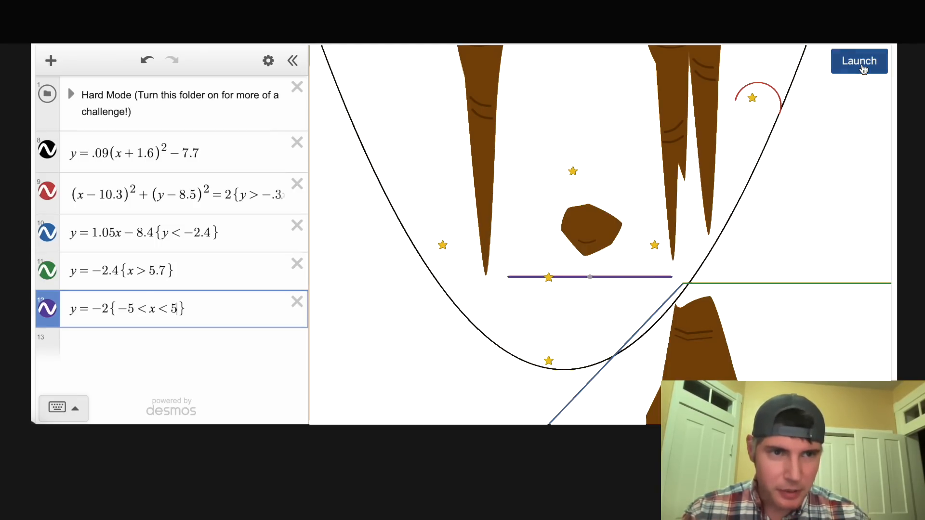
left_click(859, 61)
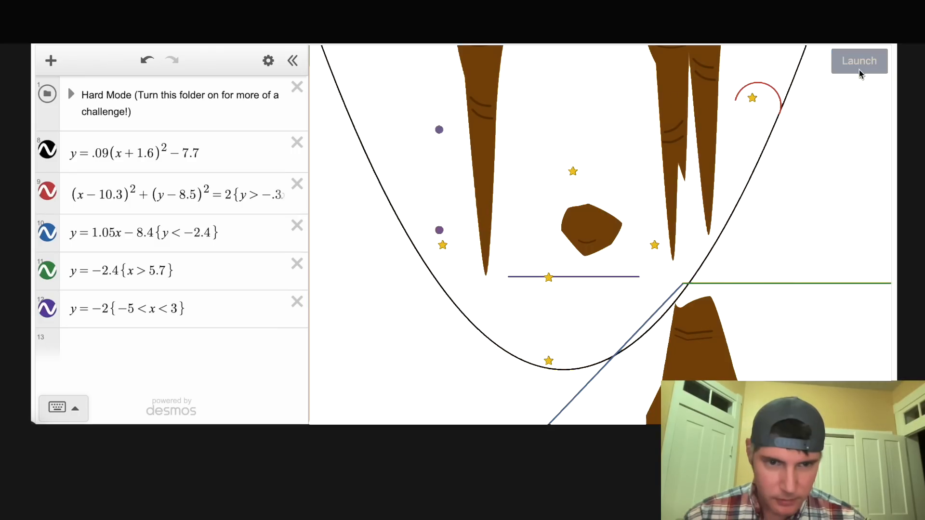
left_click(859, 61)
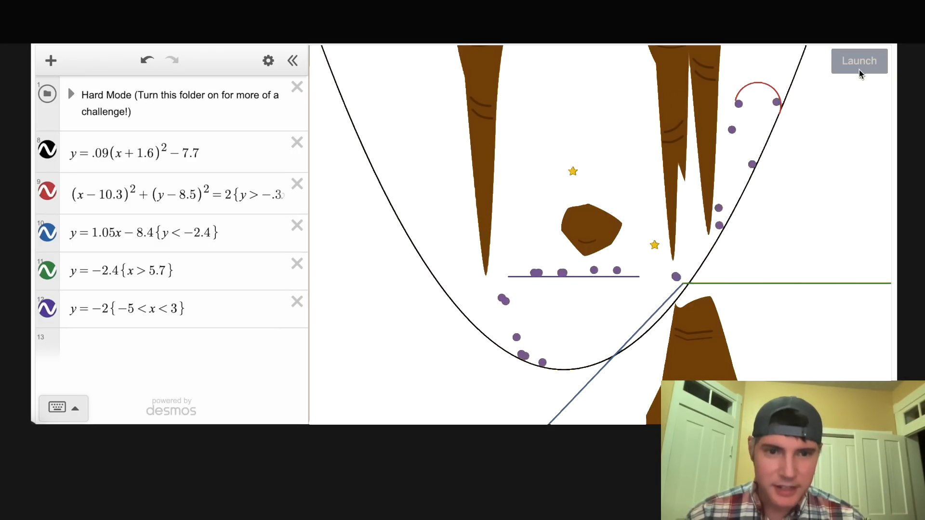
left_click(859, 61)
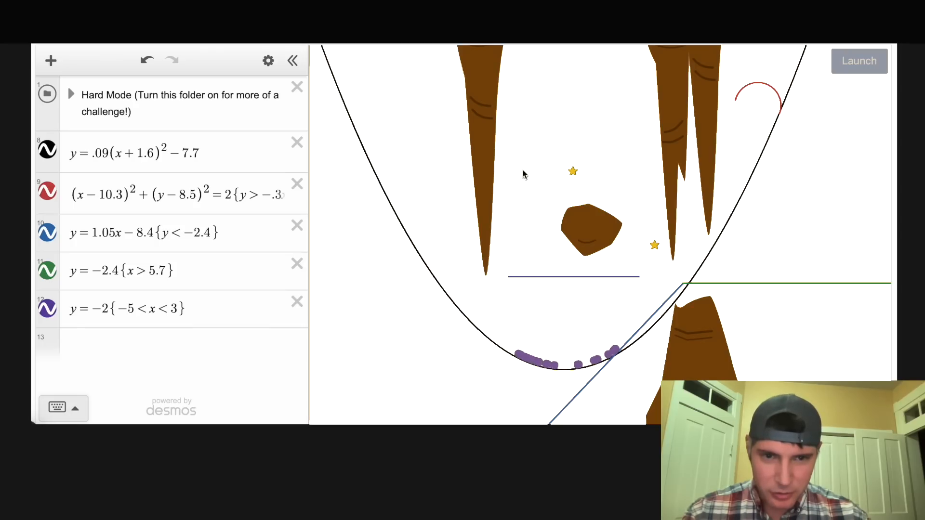
left_click(178, 345)
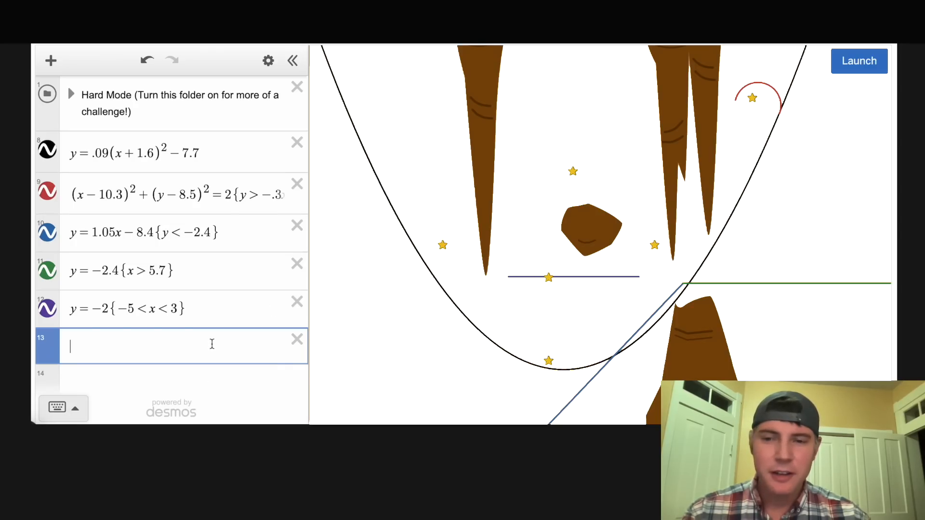
Enter the half-ellipse .5(x+1)^2+.4(y−1)^2=4 restricted to x<0 around the rock.
type("(")
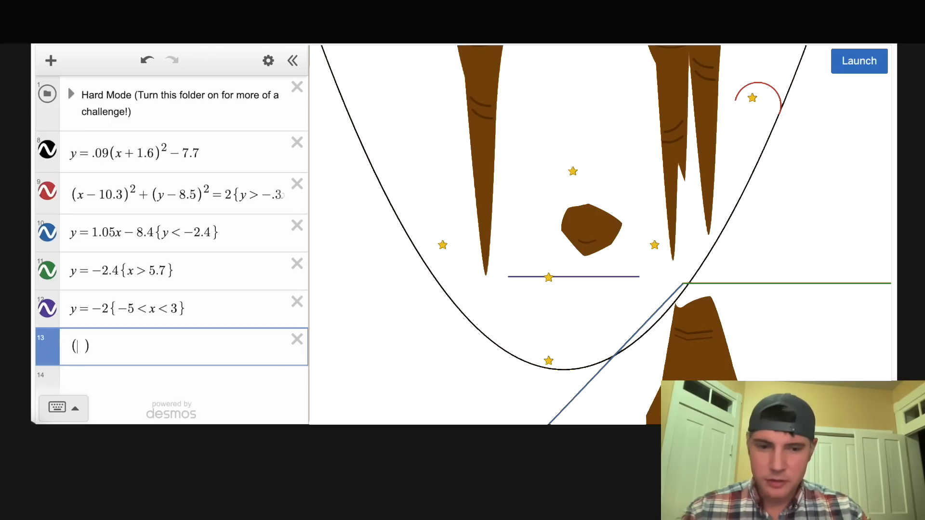
type("(x)^2+")
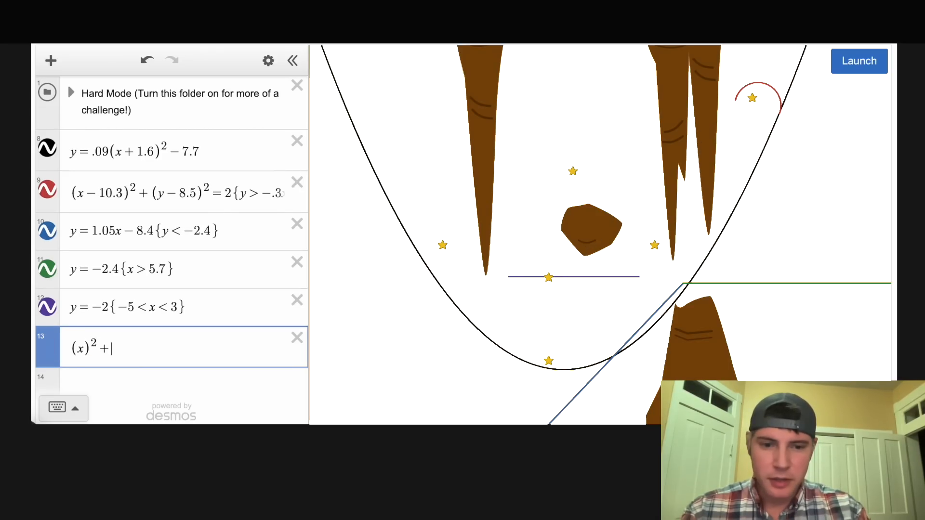
type("(y)^2=16")
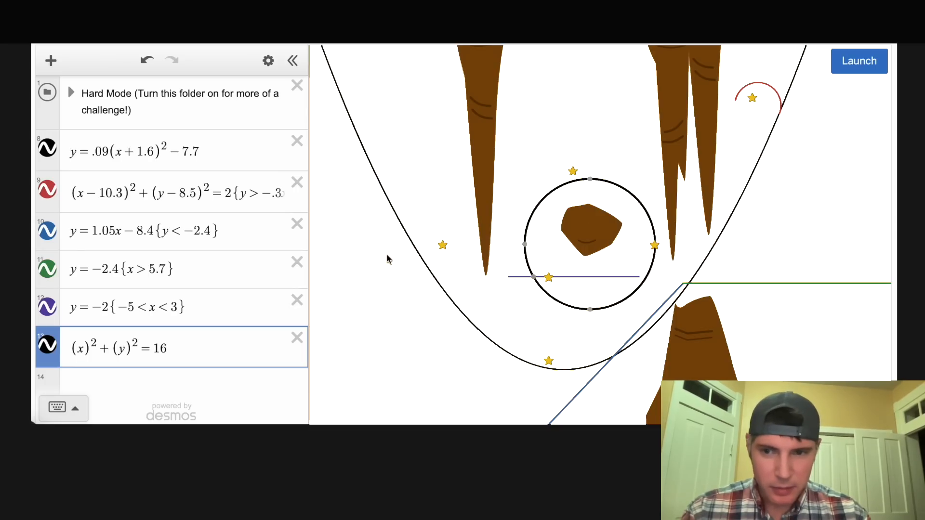
type("4")
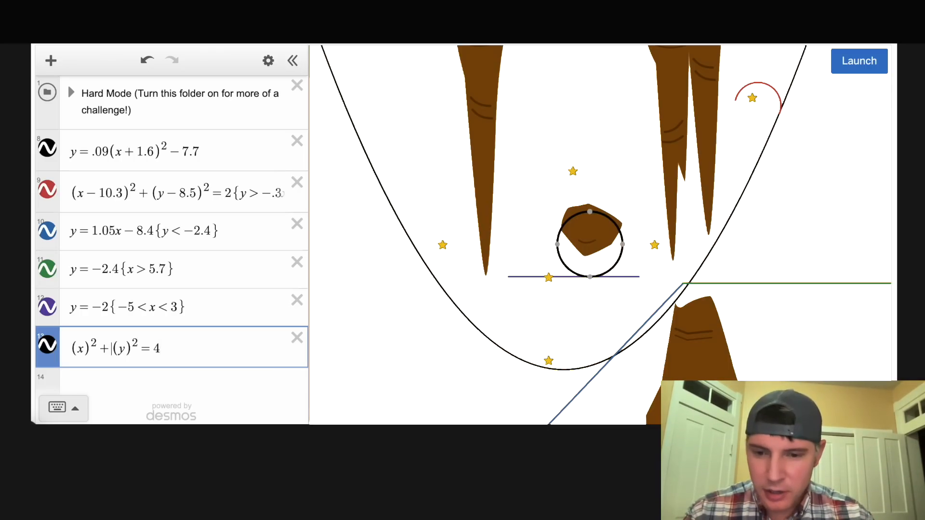
type(".5")
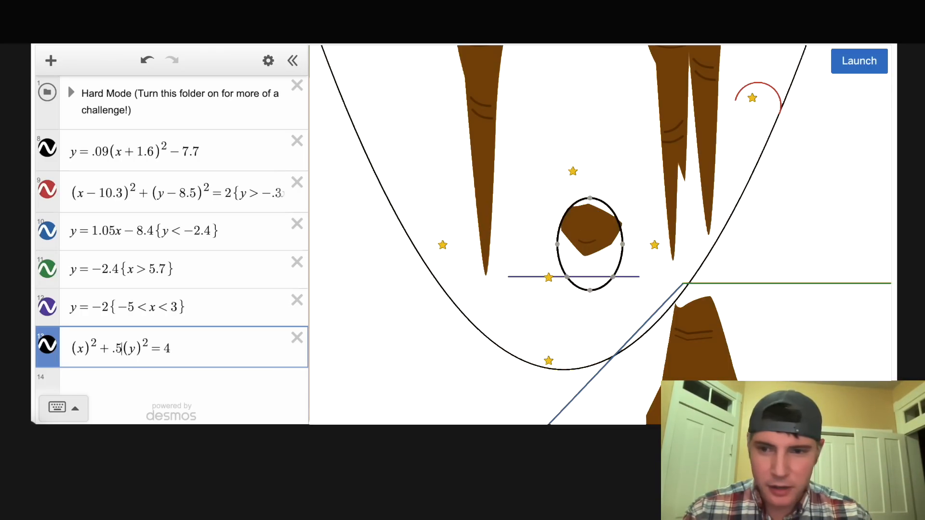
type("4")
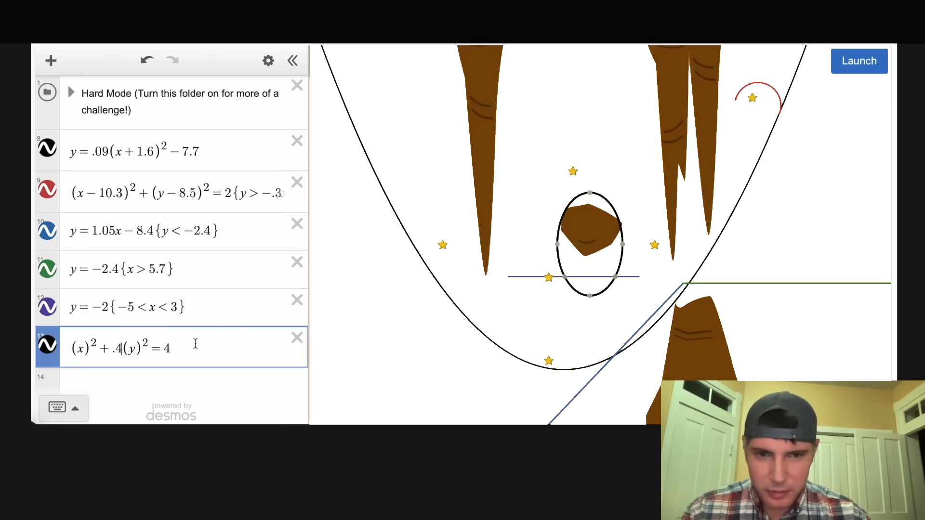
type("+")
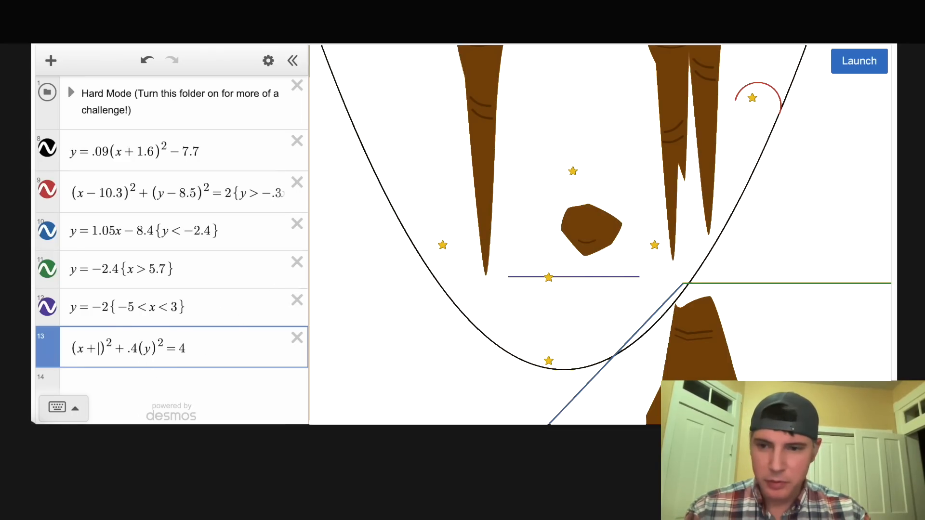
type("1")
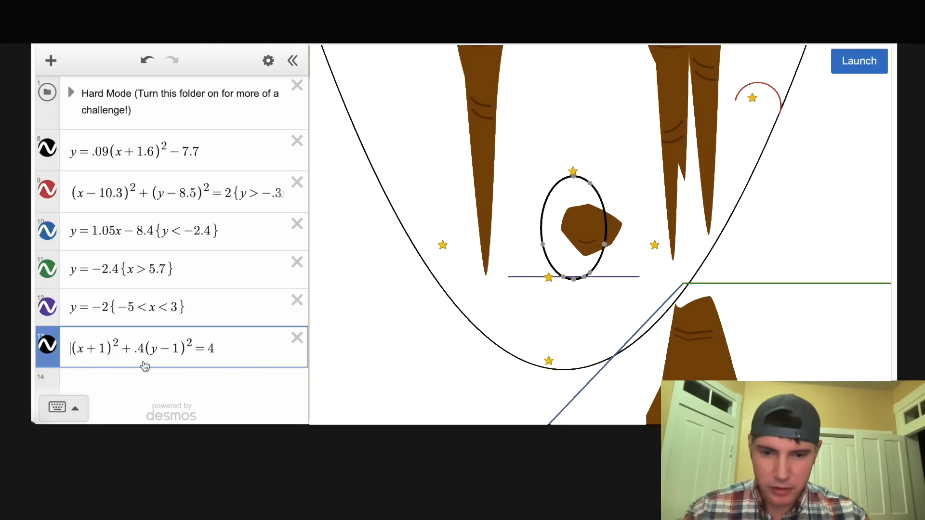
type(".5")
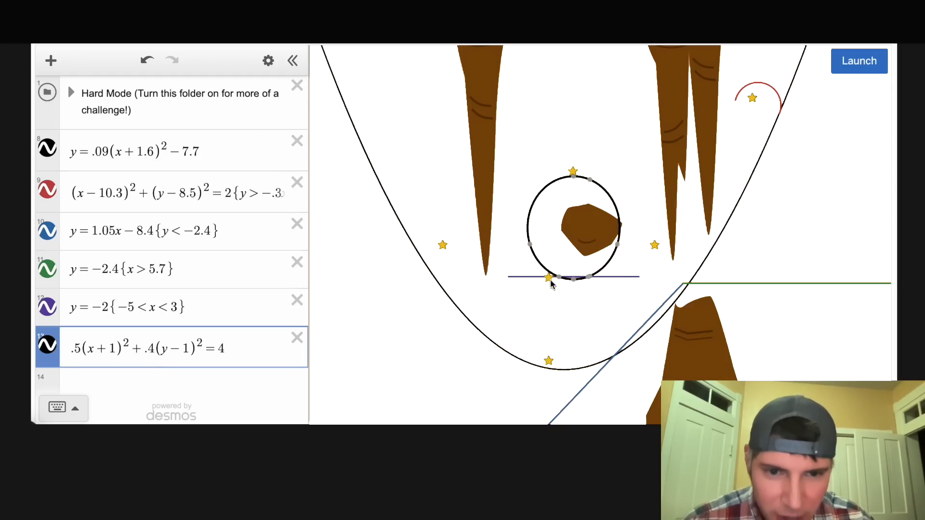
mouse_move(327, 330)
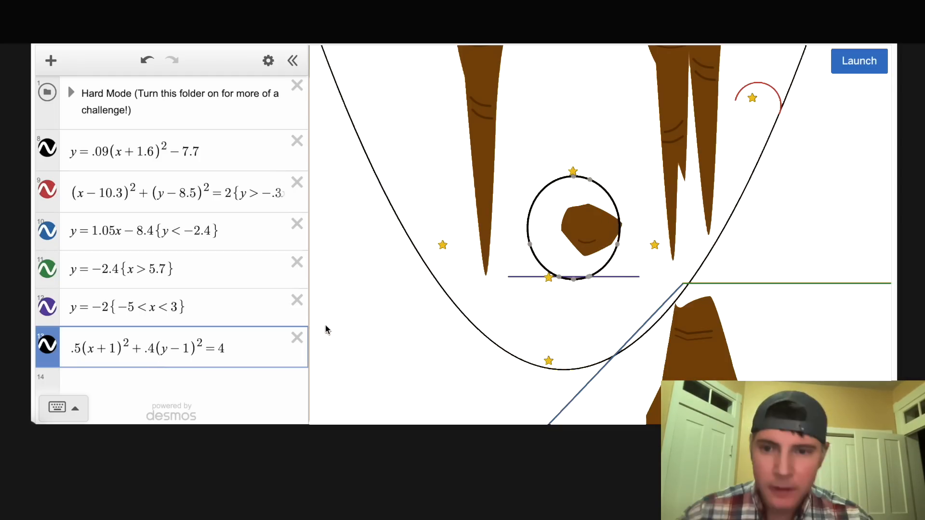
type("{x<0")
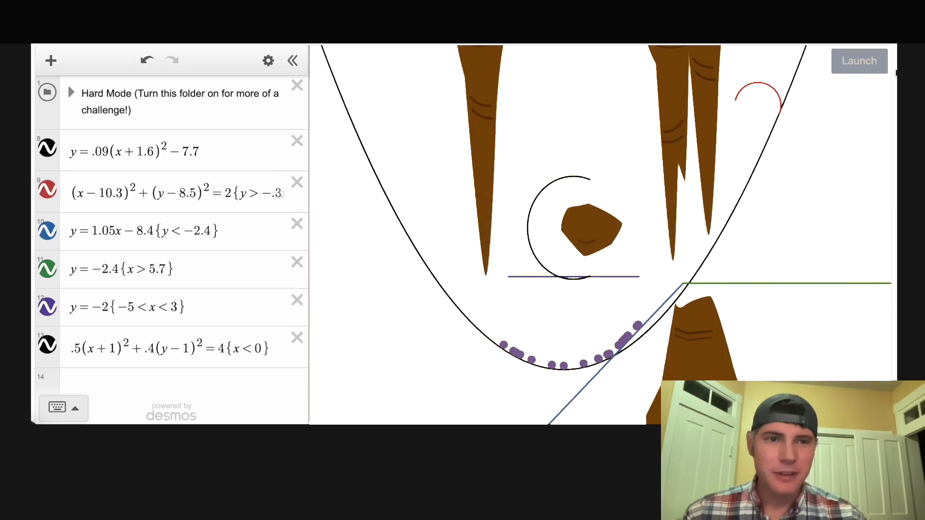
Reset and launch the marbles for the final run collecting every star.
left_click(859, 61)
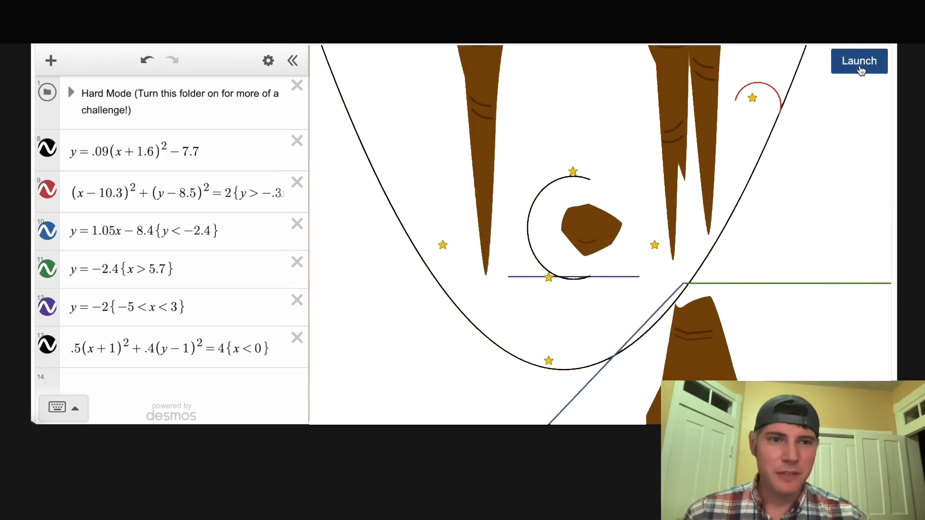
left_click(859, 61)
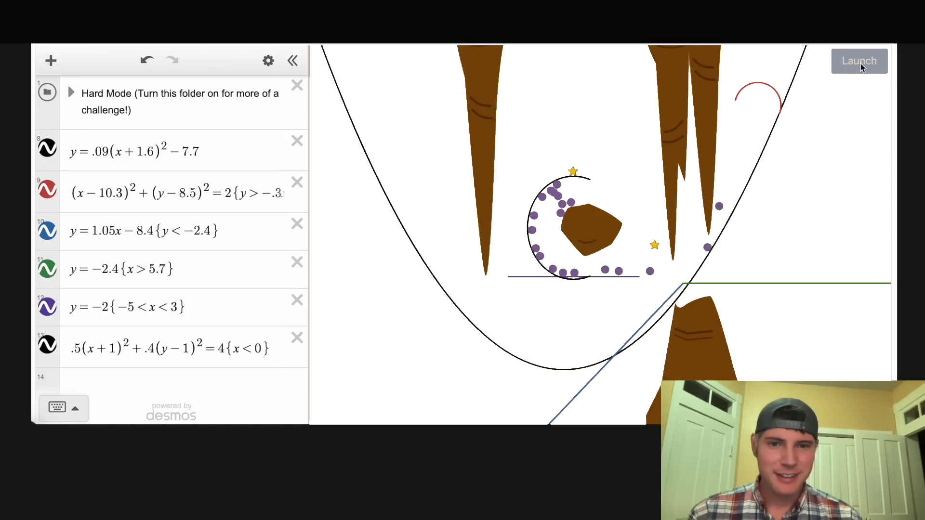
left_click(859, 61)
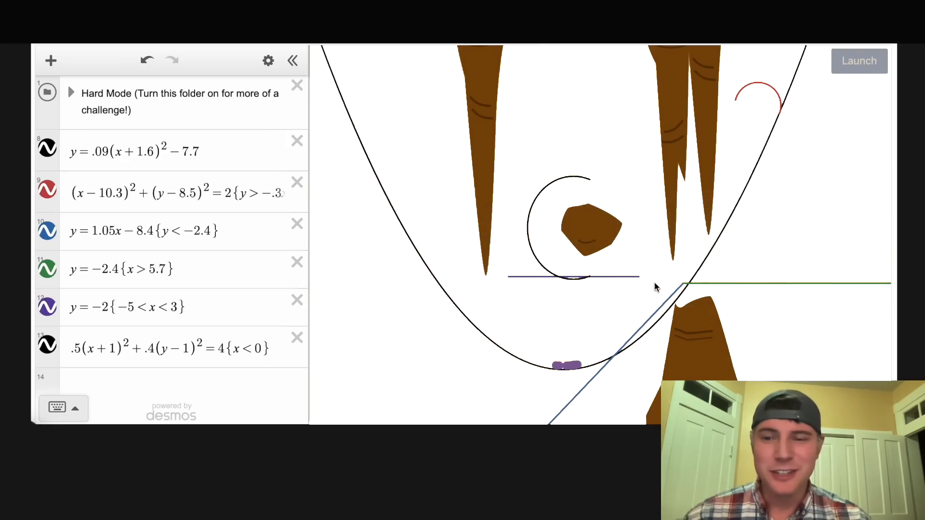
left_click(858, 61)
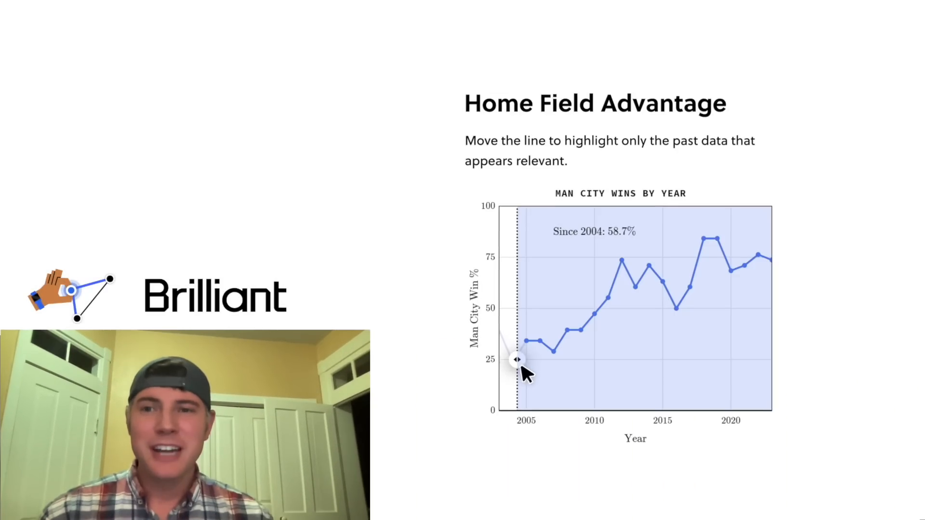
left_click_drag(518, 359, 580, 342)
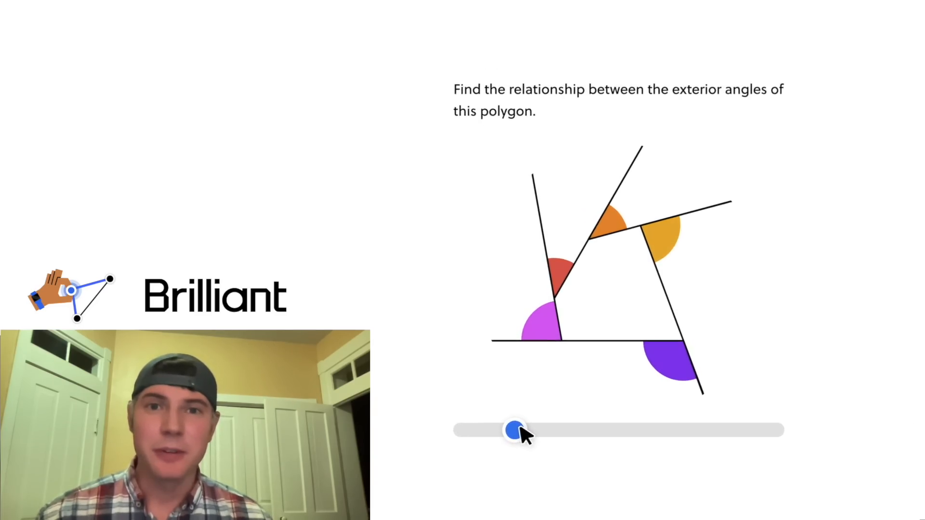
left_click_drag(511, 430, 831, 411)
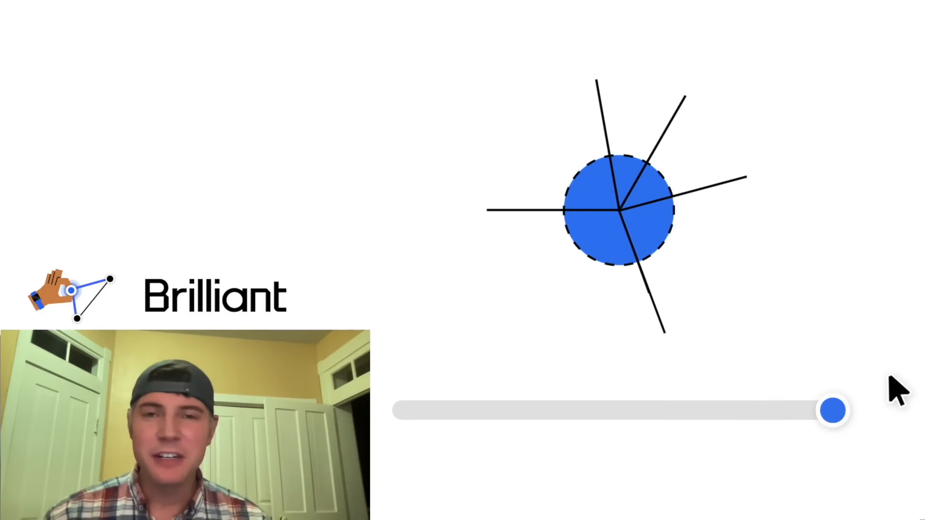